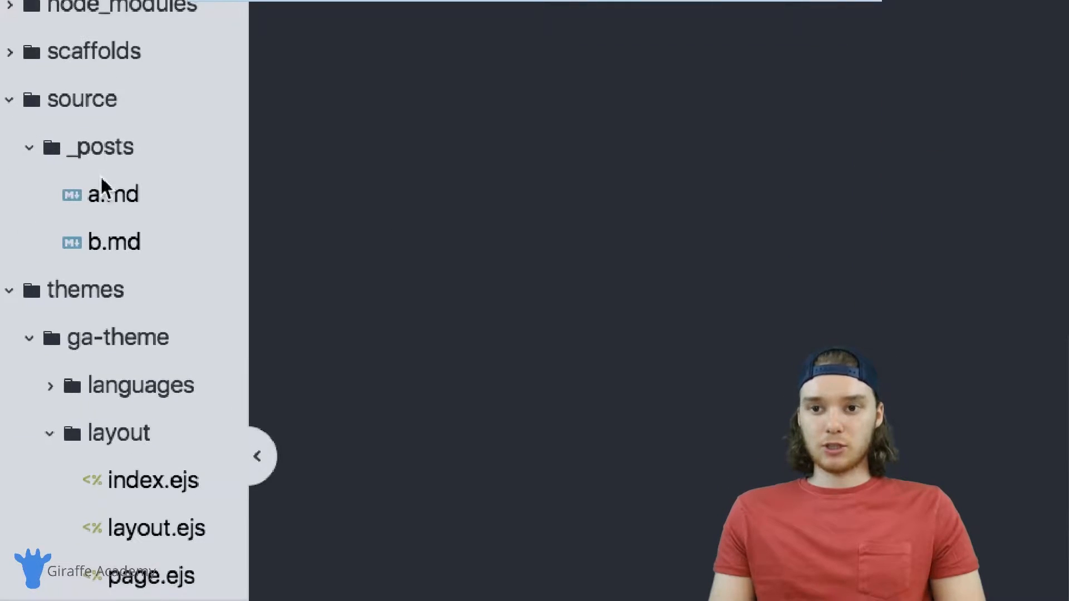
- Compare post a.md and its preview's 'This is a post' heading with the post.ejs layout
{"action": "left_click", "coordinate": [114, 242]}
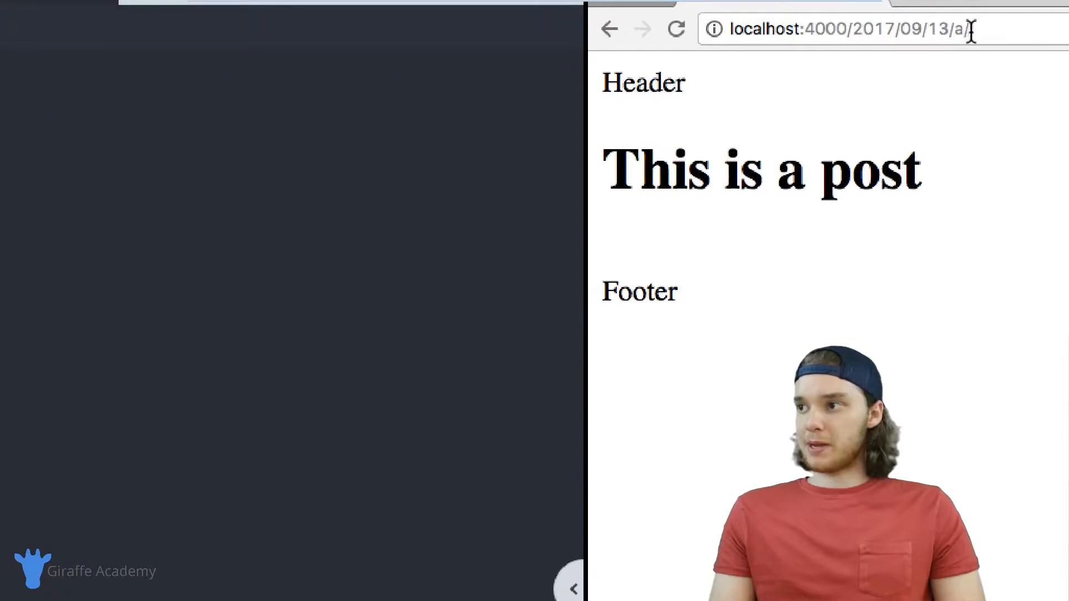
{"action": "left_click", "coordinate": [845, 30]}
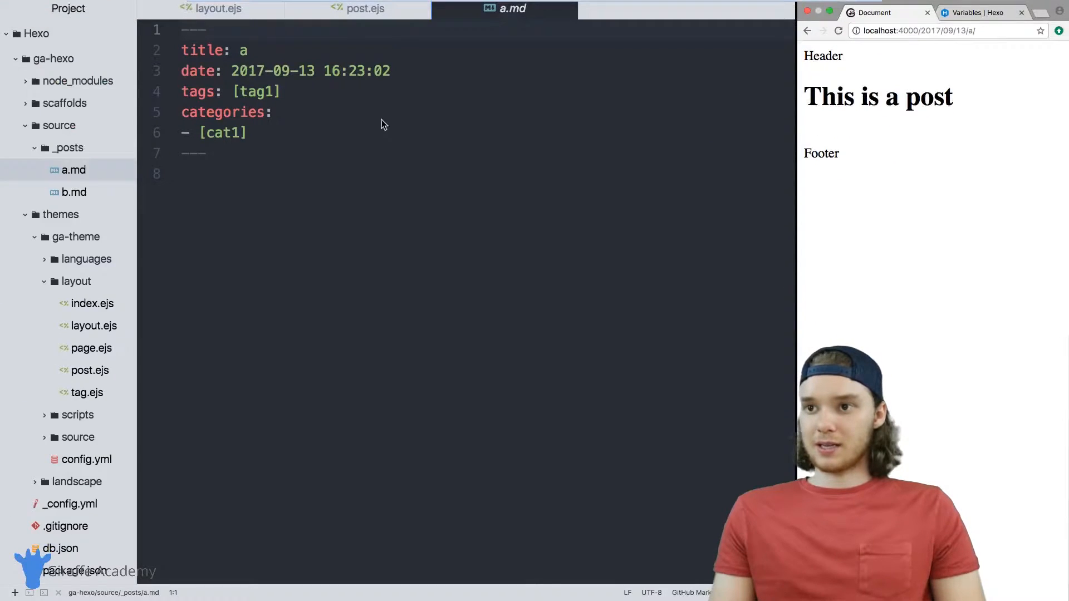
{"action": "left_click", "coordinate": [356, 9]}
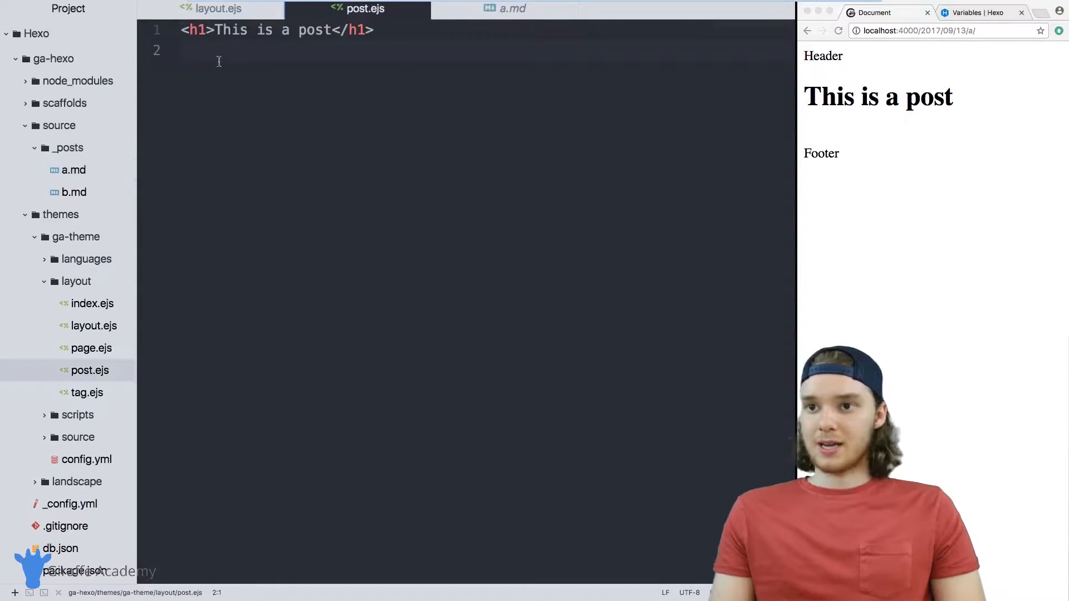
{"action": "left_click", "coordinate": [928, 30]}
{"action": "type", "text": "b"}
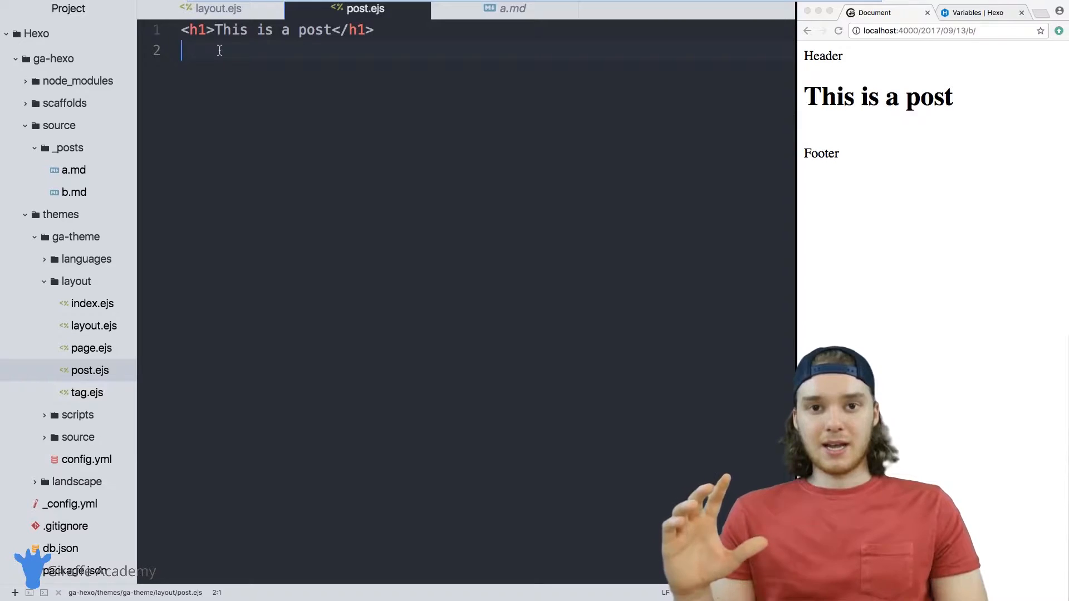
{"action": "left_click", "coordinate": [512, 9]}
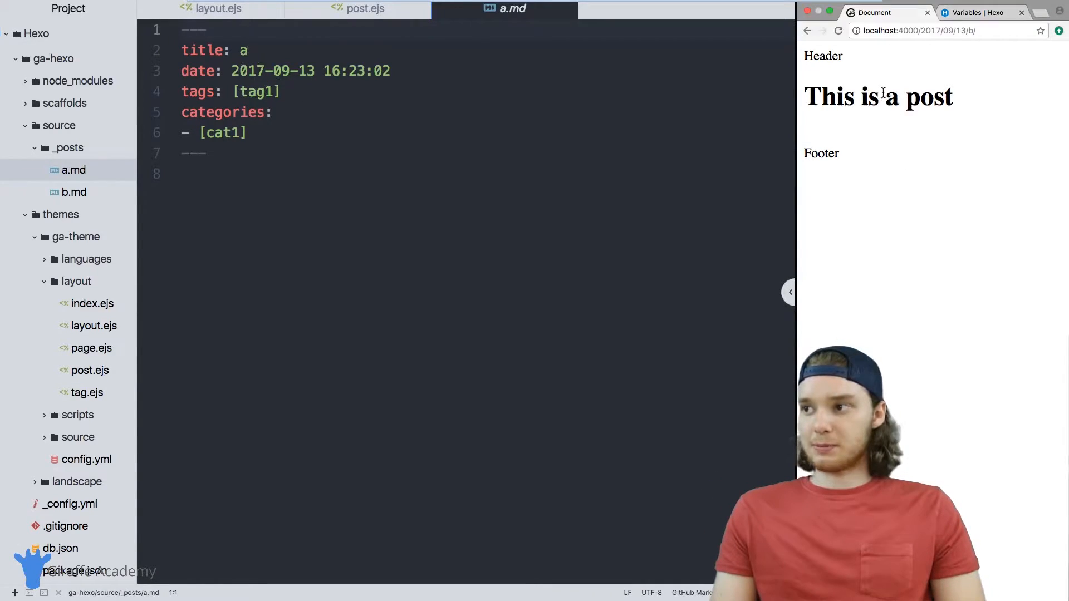
{"action": "double_click", "coordinate": [927, 97]}
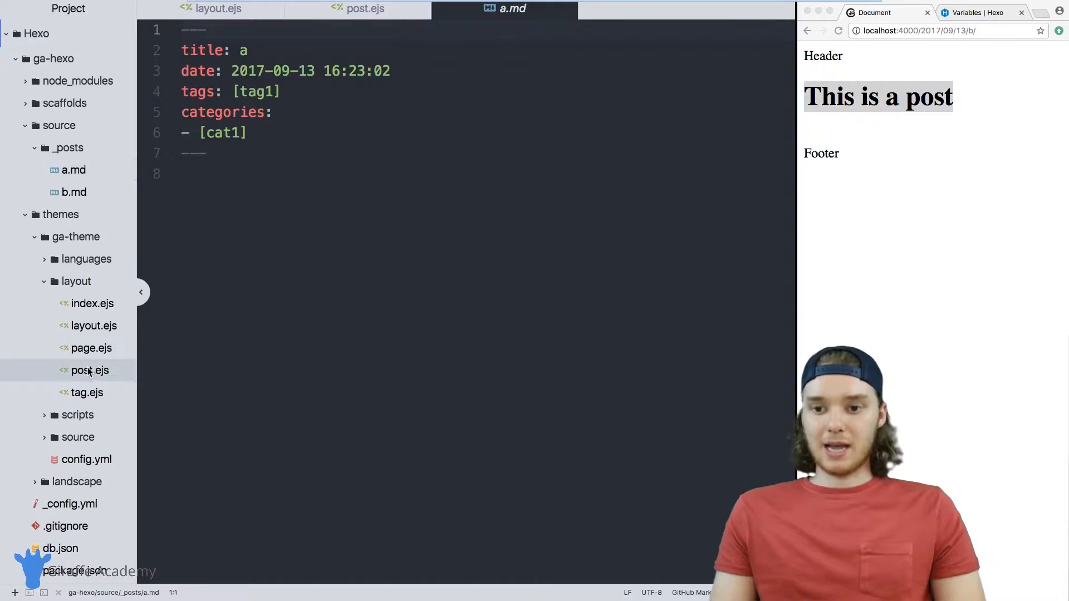
{"action": "left_click", "coordinate": [73, 170]}
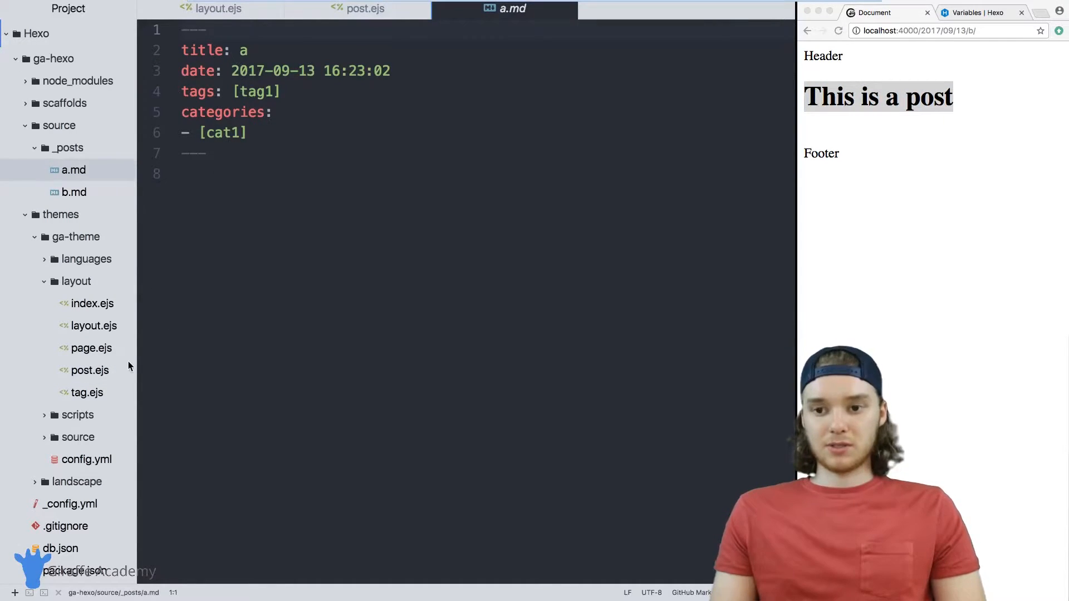
{"action": "left_click", "coordinate": [356, 8]}
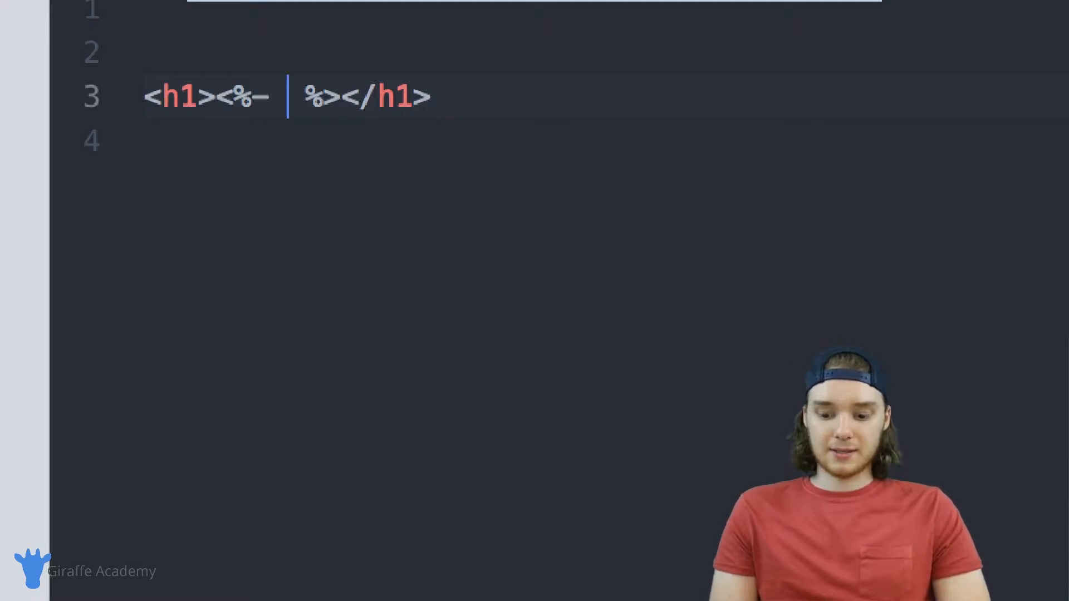
- Replace the post.ejs h1 text with <%- page.title %> and reload the Chrome preview
{"action": "type", "text": "page"}
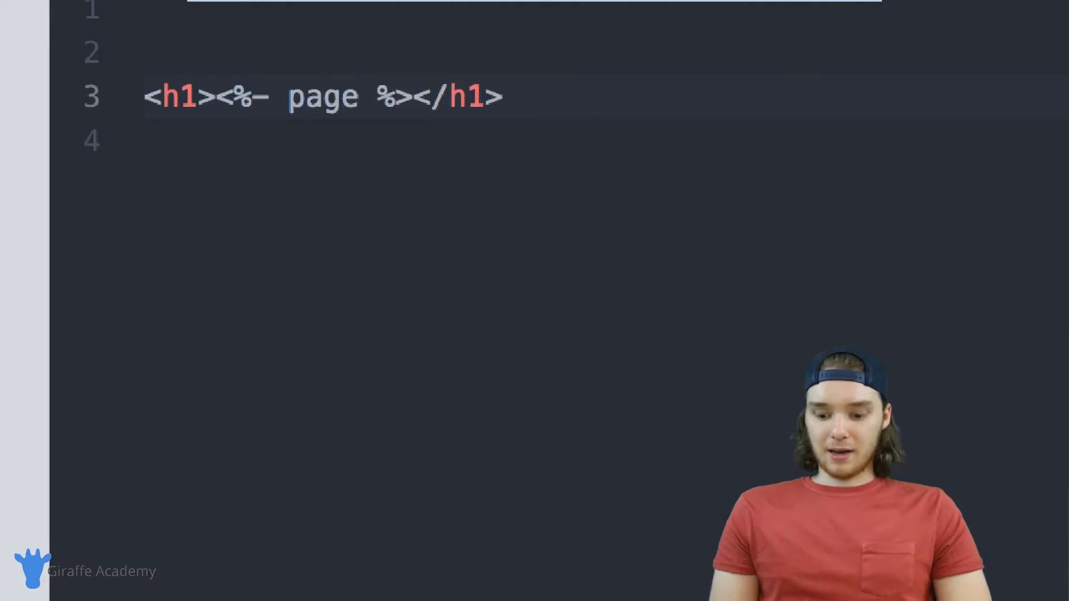
{"action": "type", "text": "."}
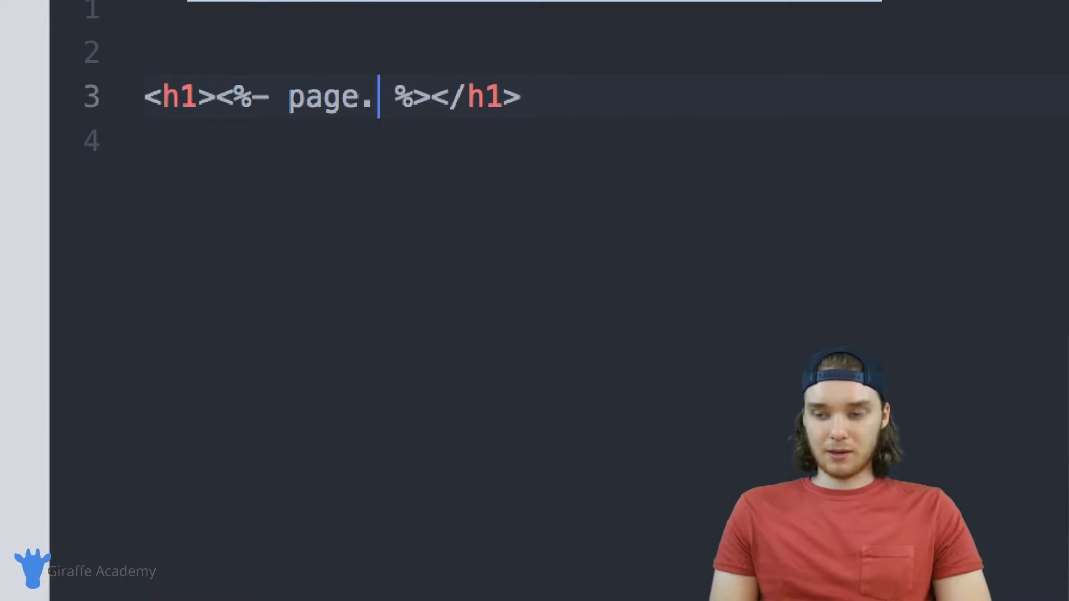
{"action": "type", "text": "title"}
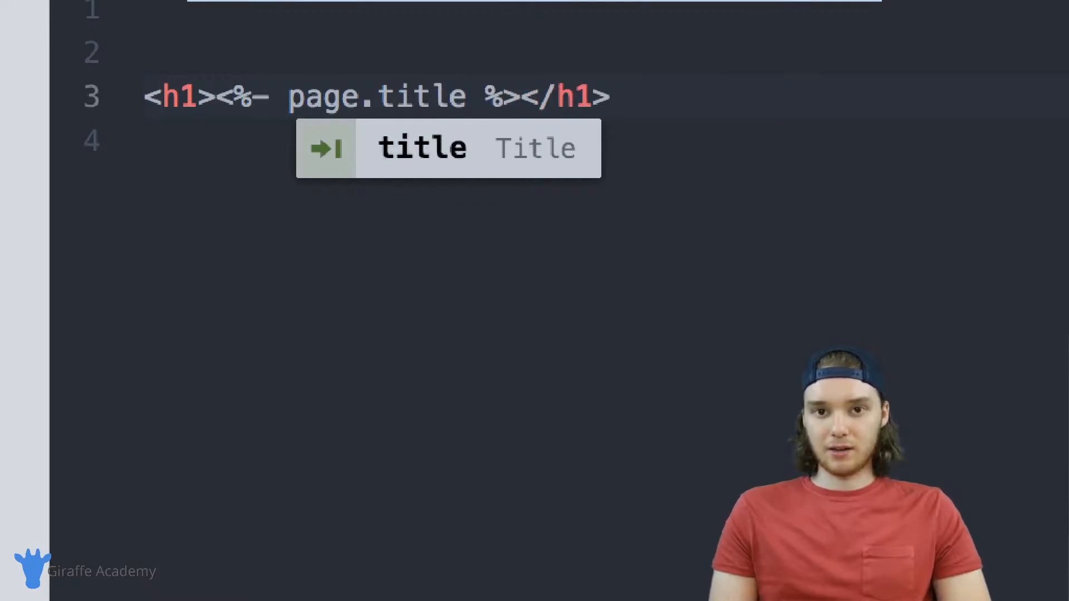
{"action": "key", "text": "Escape"}
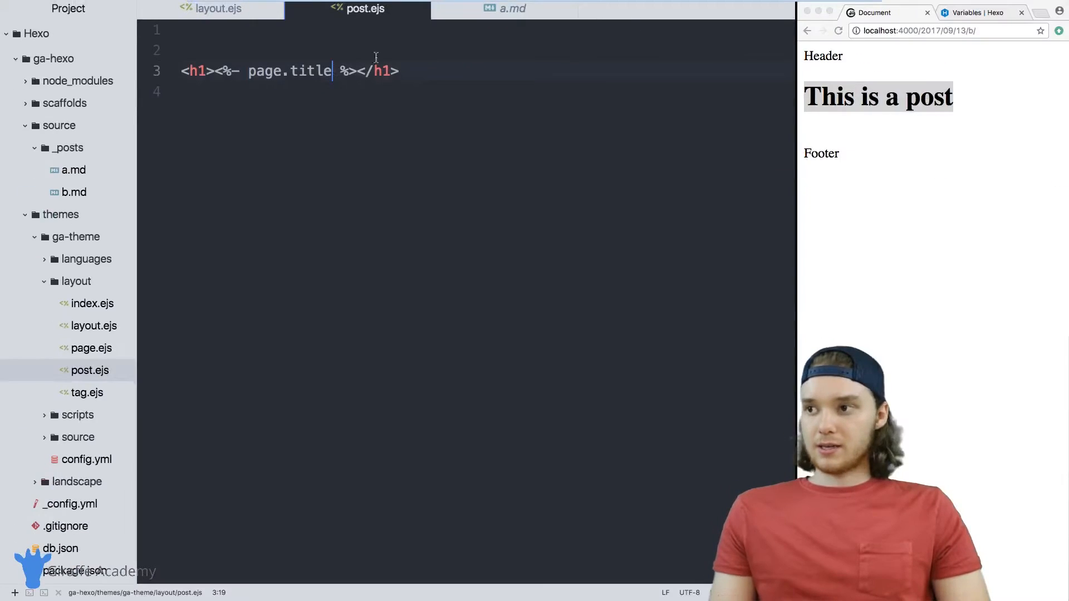
{"action": "left_click", "coordinate": [839, 31]}
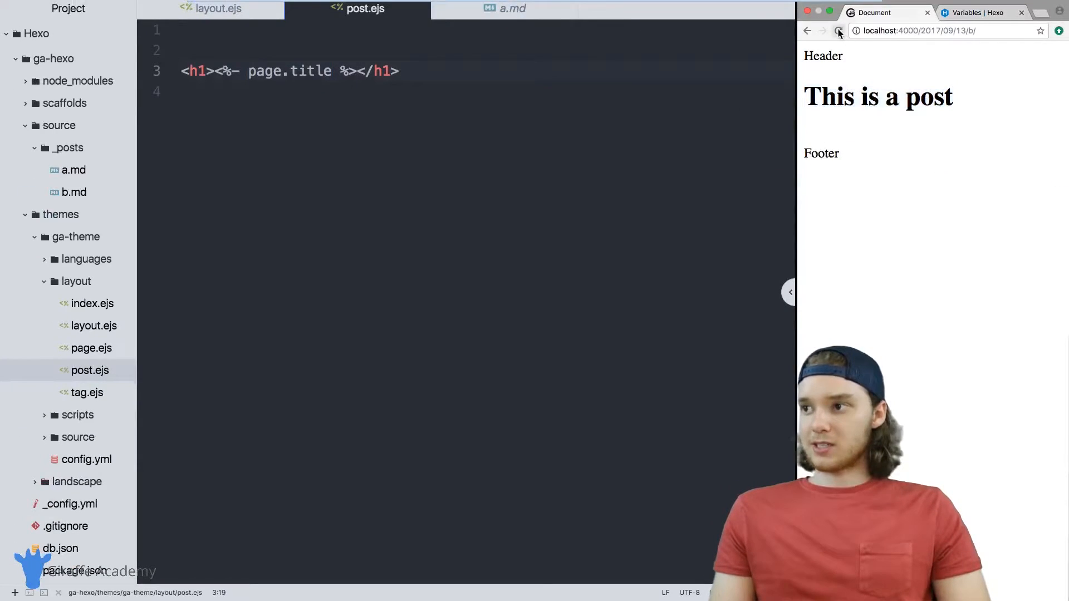
{"action": "left_click", "coordinate": [839, 30]}
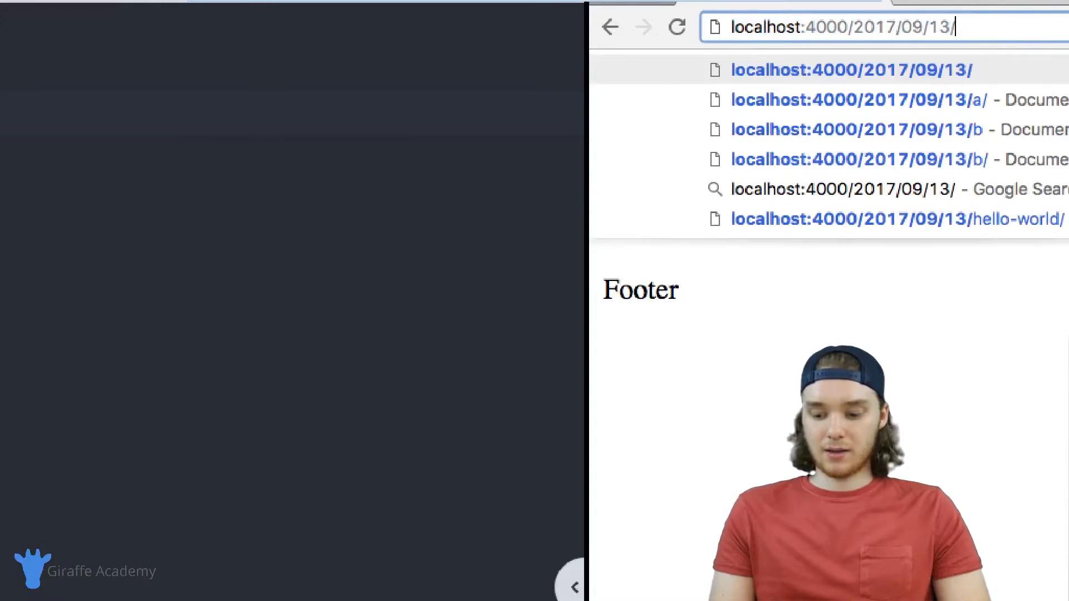
- Change post a's front-matter title to "A's Title" so the preview heading updates
{"action": "left_click", "coordinate": [860, 100]}
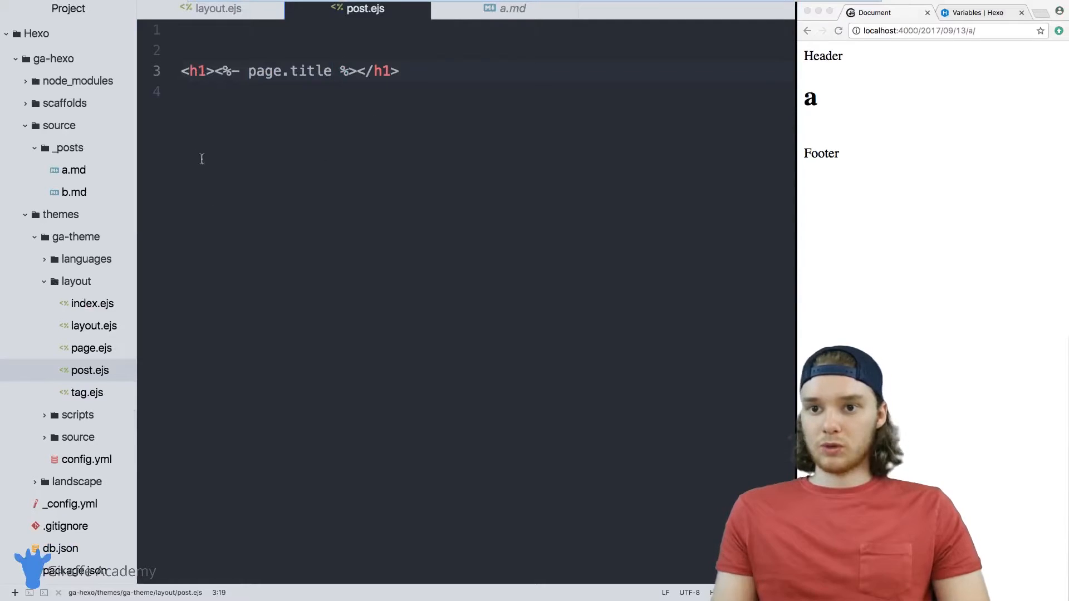
{"action": "left_click", "coordinate": [508, 8]}
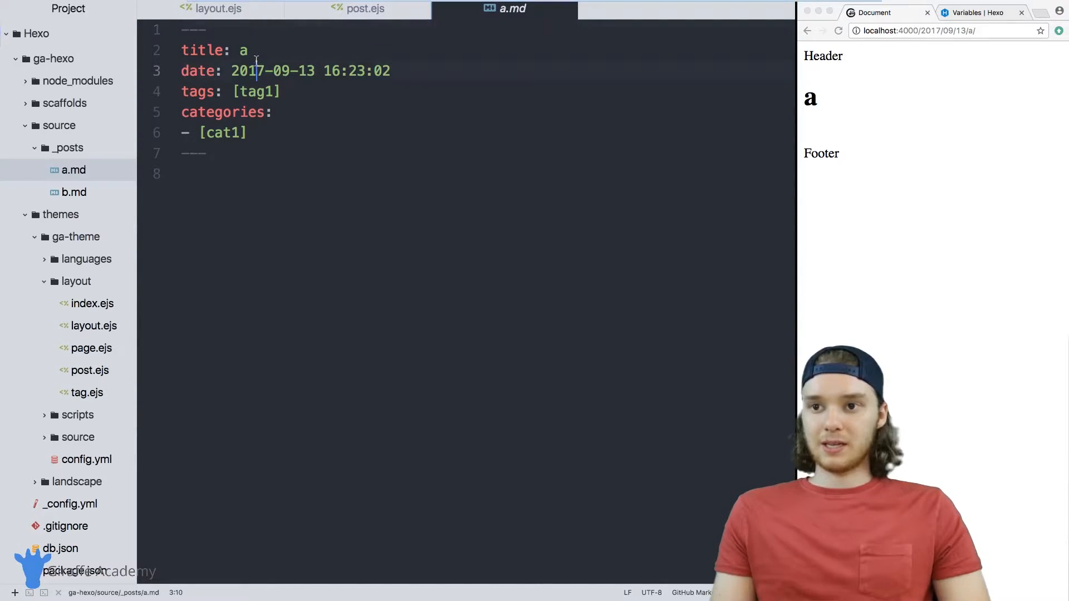
{"action": "type", "text": "A'"}
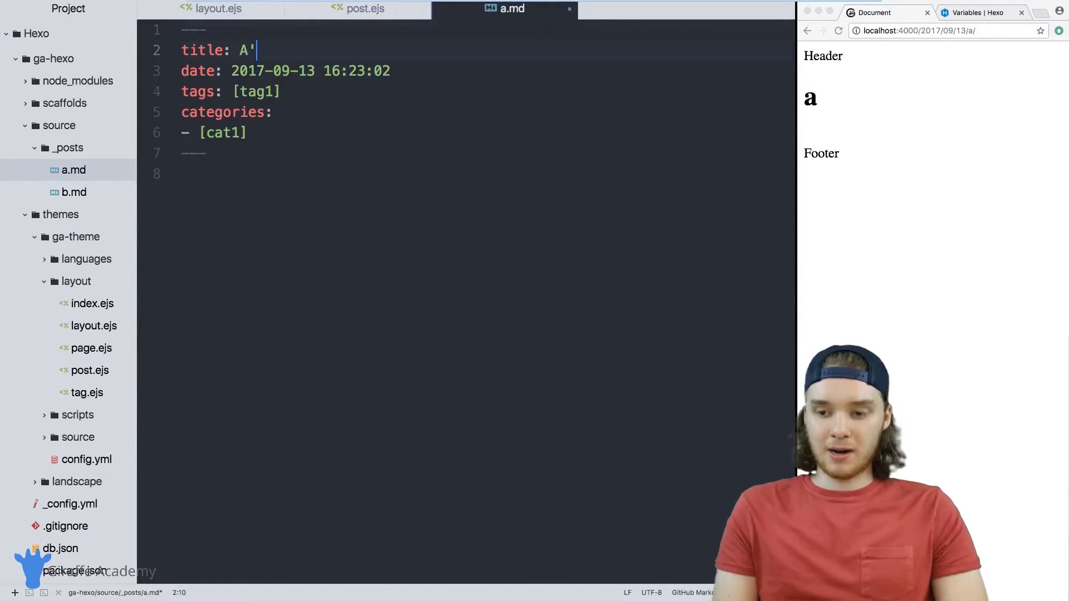
{"action": "type", "text": "s Title"}
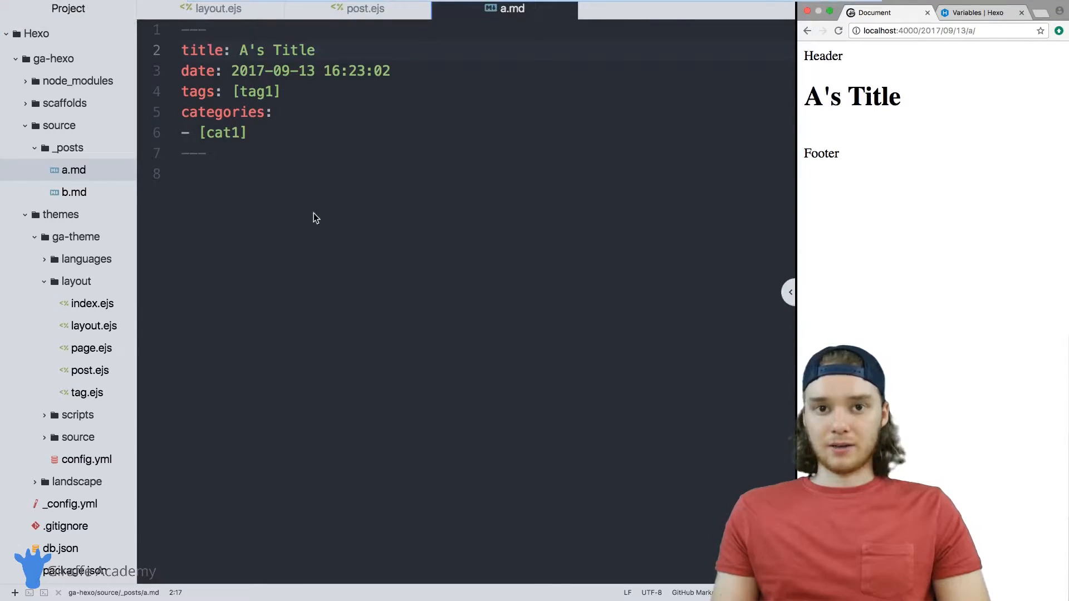
{"action": "left_click", "coordinate": [358, 9]}
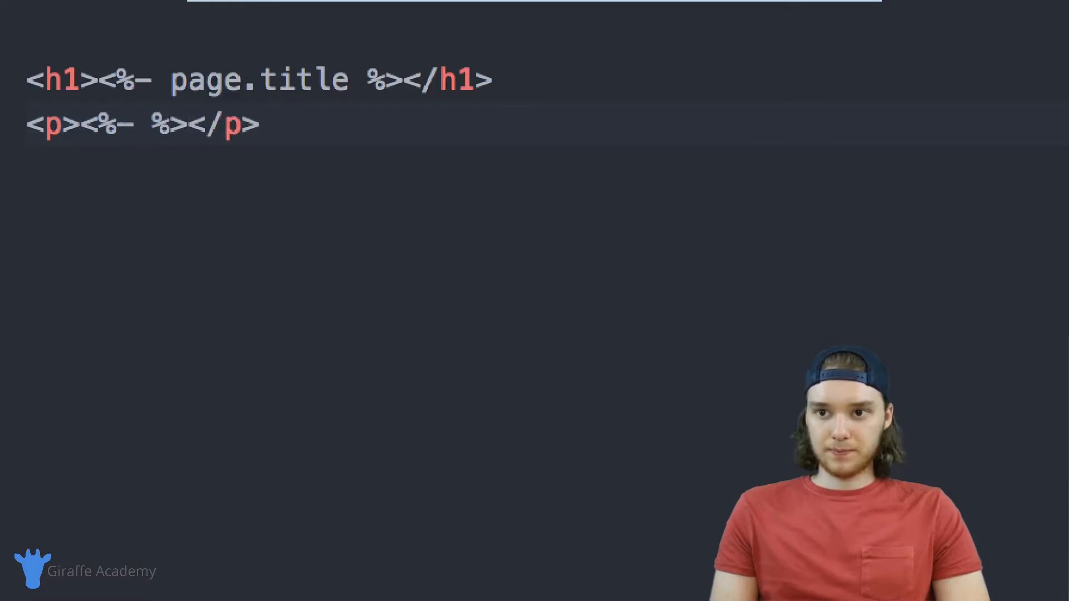
- Add <p><%- page.date %></p> below the h1 and reload the preview to show the date
{"action": "type", "text": "page.date"}
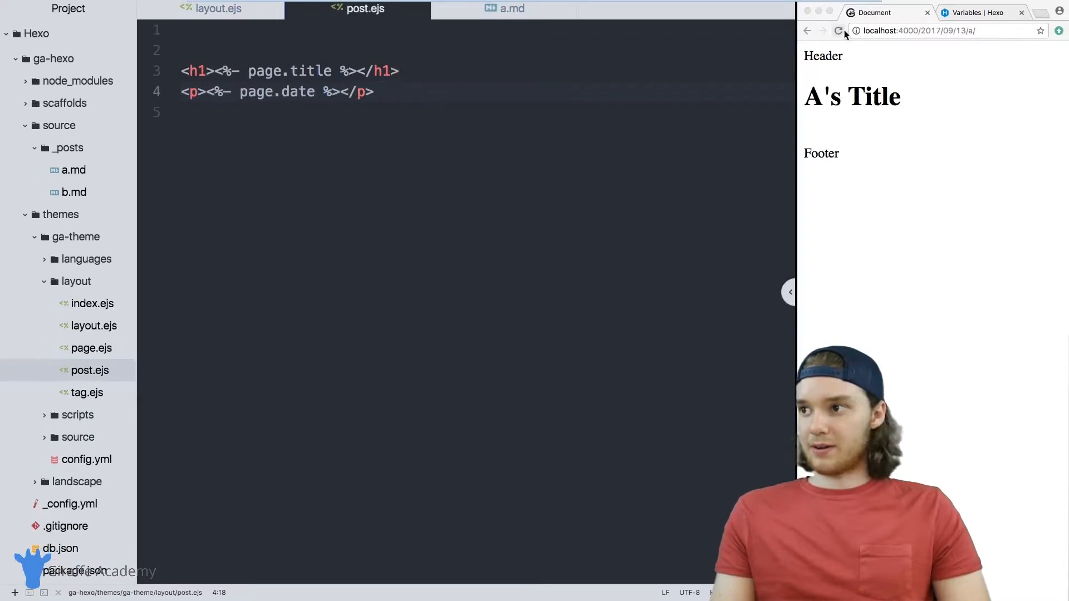
{"action": "left_click", "coordinate": [840, 30]}
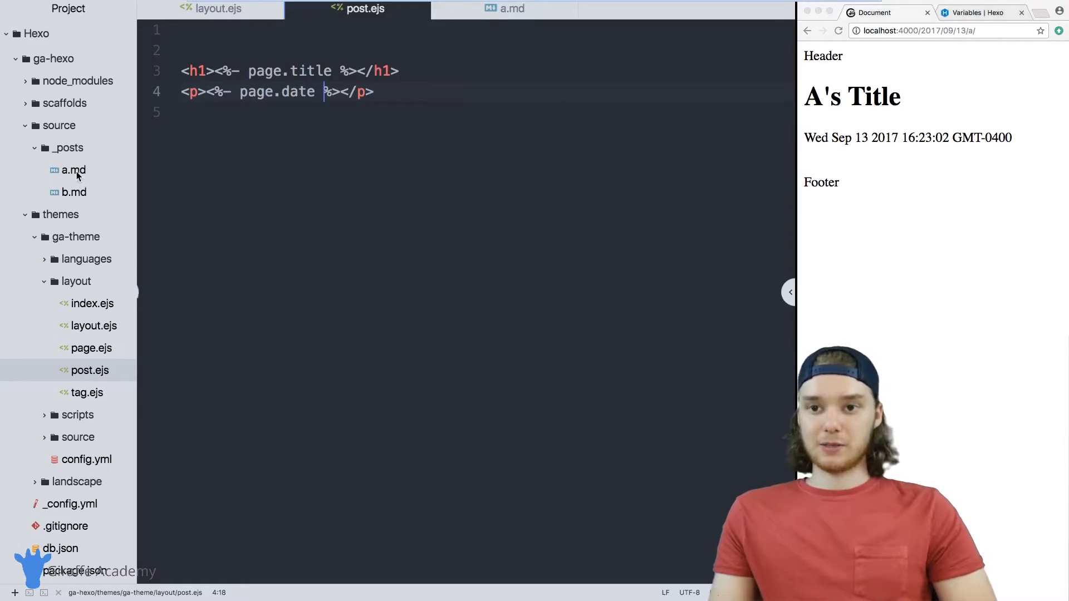
{"action": "left_click", "coordinate": [506, 8]}
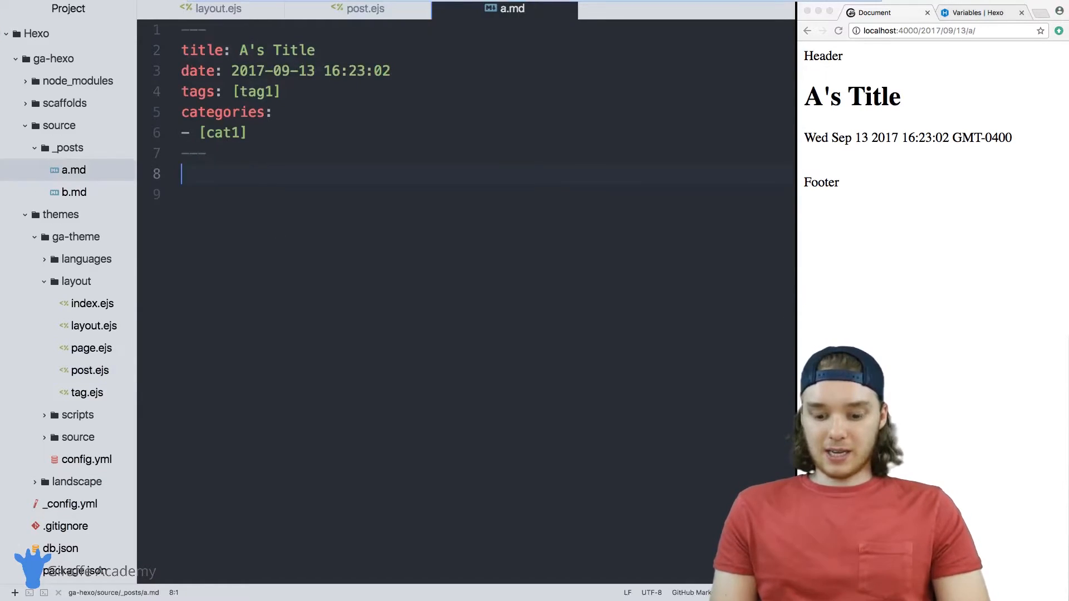
- Write "This is A's COntent" in a.md and "This is B's COntent" in b.md
{"action": "type", "text": "This is"}
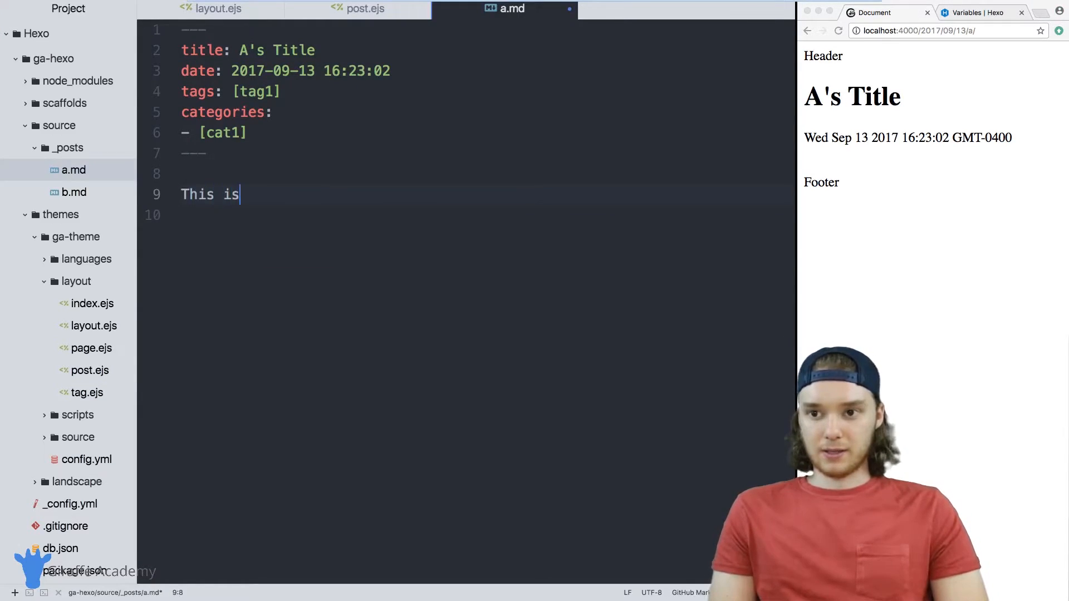
{"action": "type", "text": "A's COntent"}
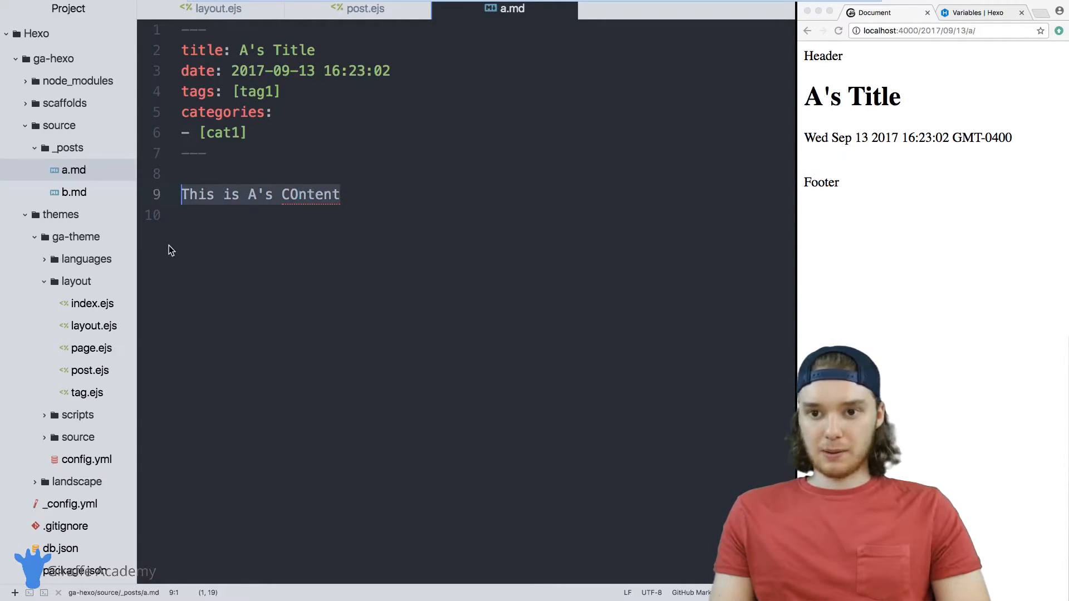
{"action": "left_click", "coordinate": [73, 192]}
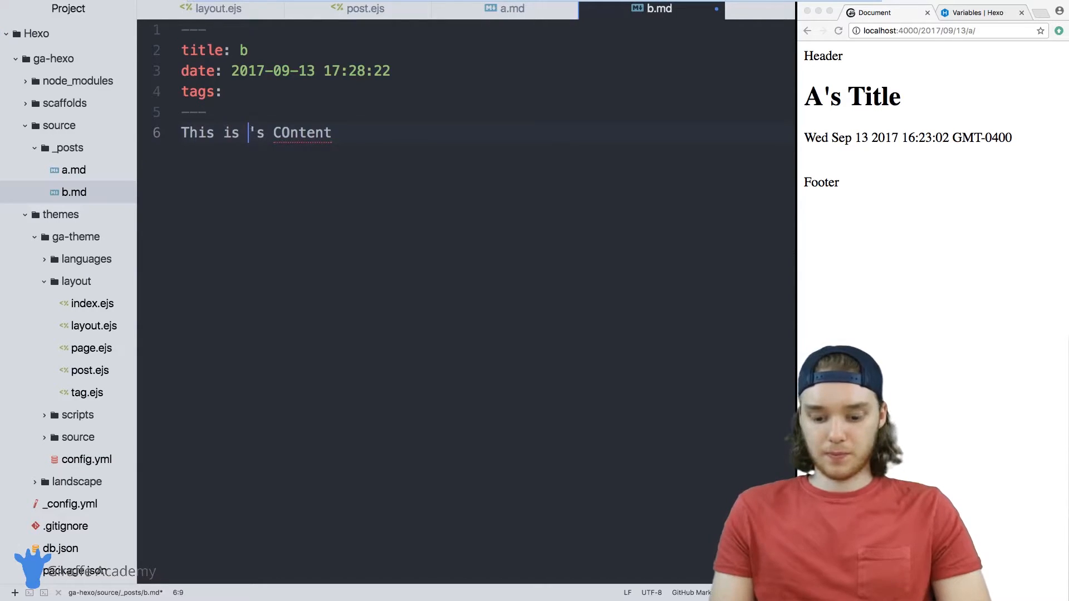
{"action": "type", "text": "B"}
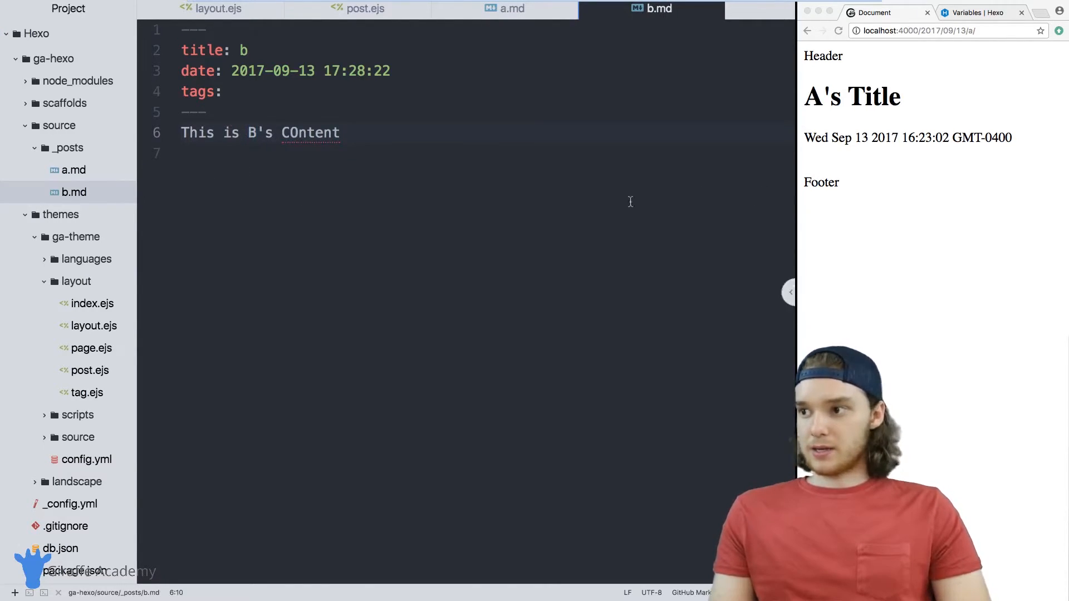
{"action": "left_click", "coordinate": [358, 8]}
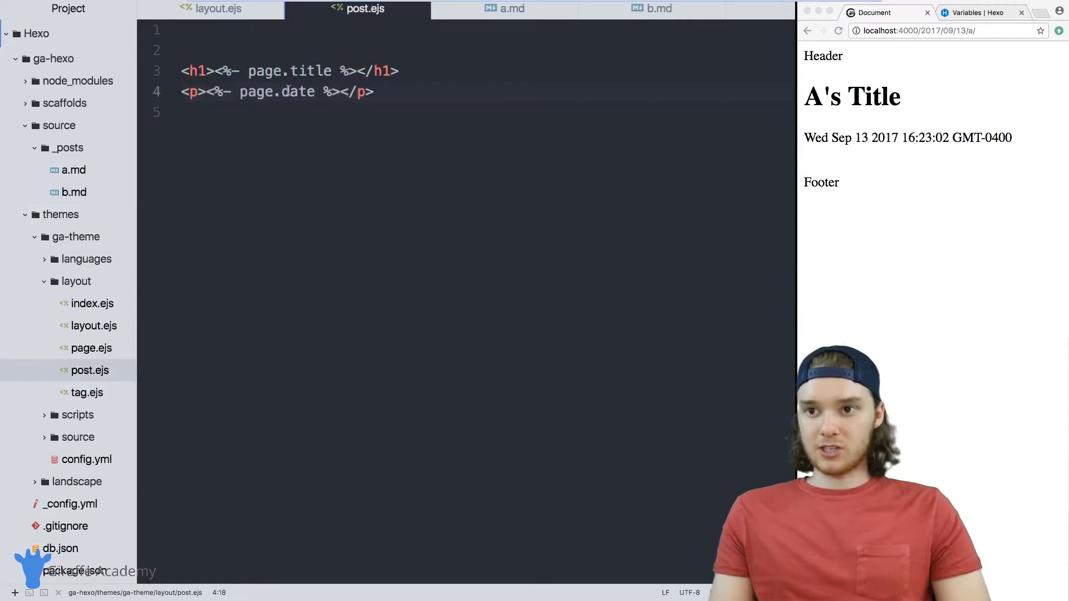
- Output <%- page.content %> below the date paragraph, separated by an <hr> rule
{"action": "key", "text": "enter"}
{"action": "type", "text": "<%- page.content %>"}
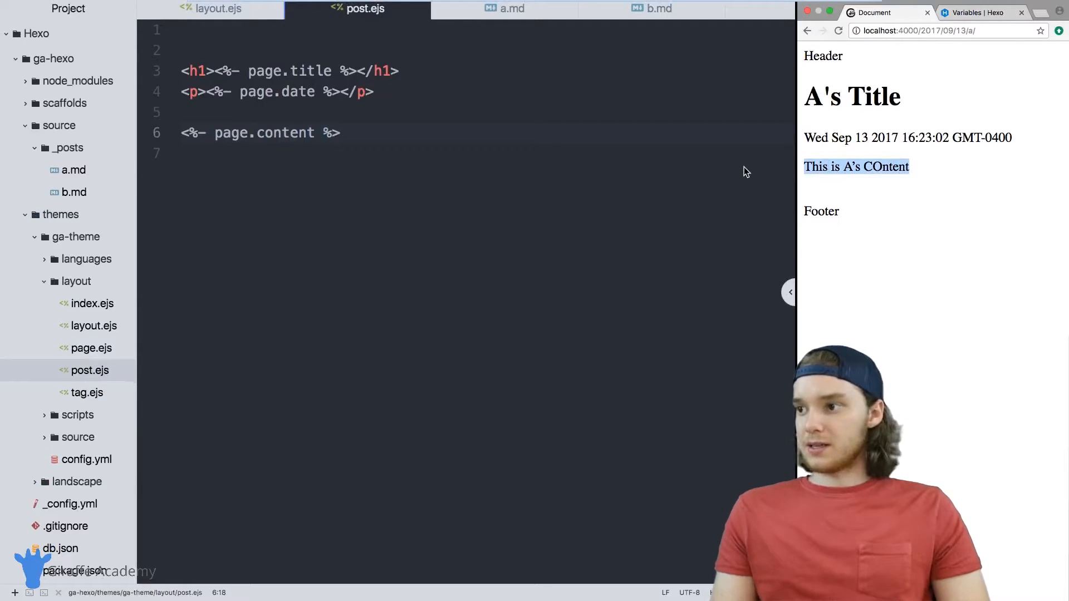
{"action": "left_click", "coordinate": [209, 112]}
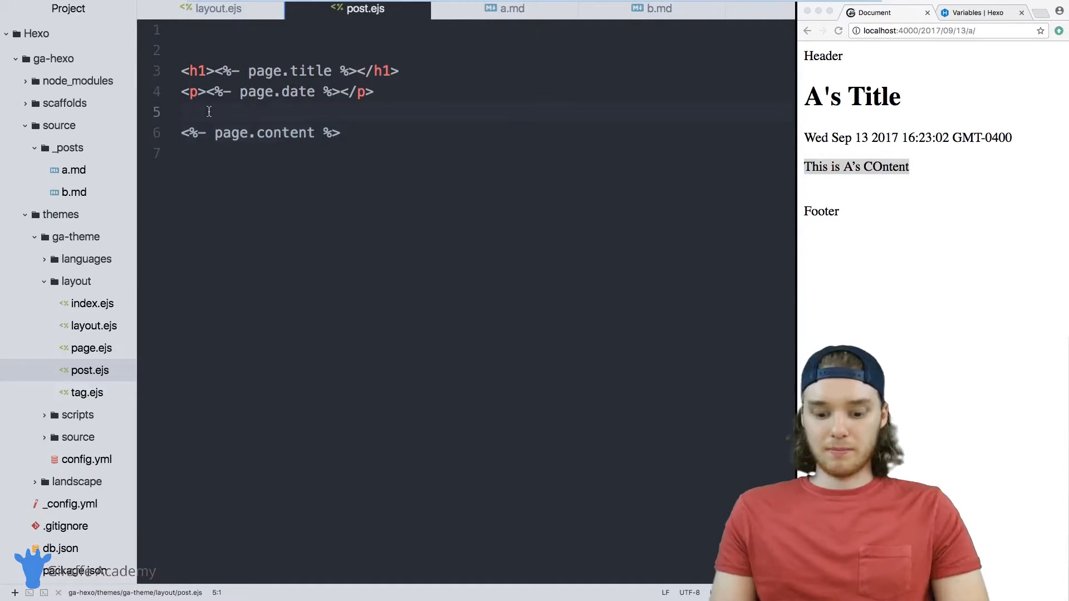
{"action": "type", "text": "<hr>"}
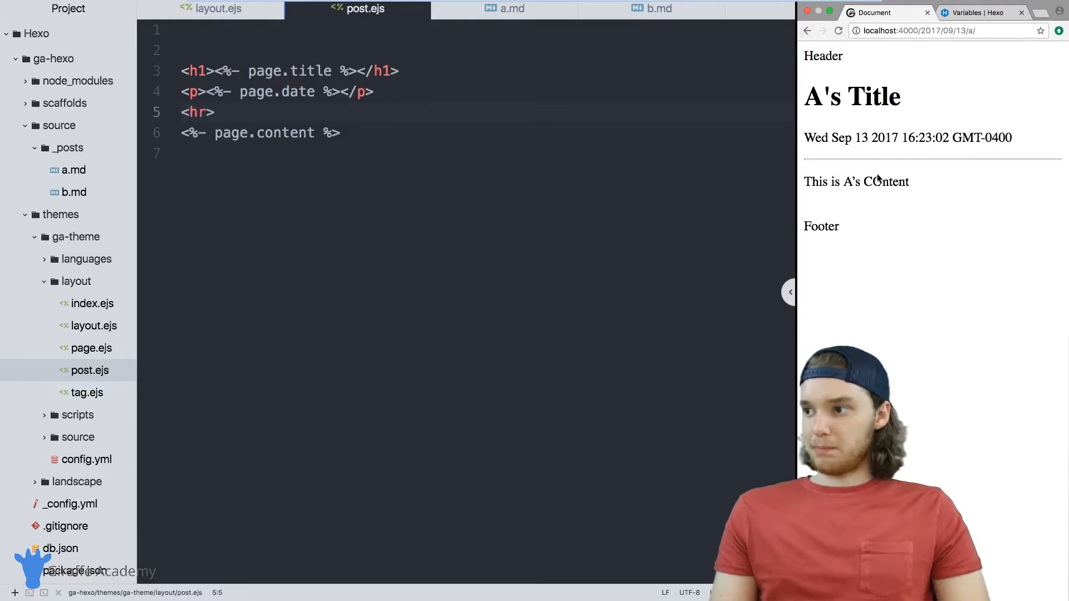
{"action": "mouse_move", "coordinate": [915, 190]}
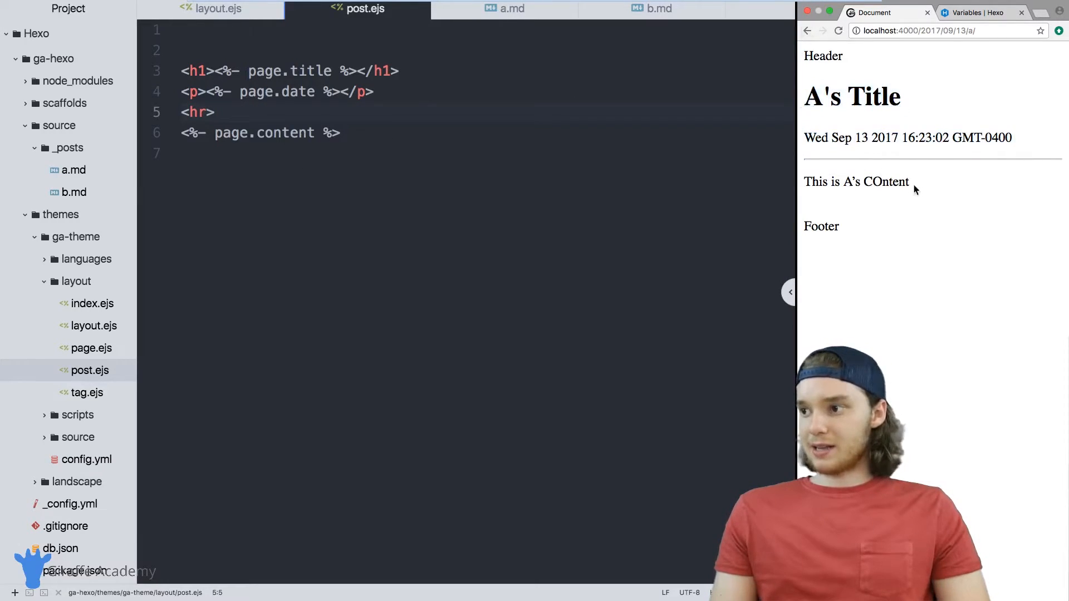
{"action": "double_click", "coordinate": [857, 182]}
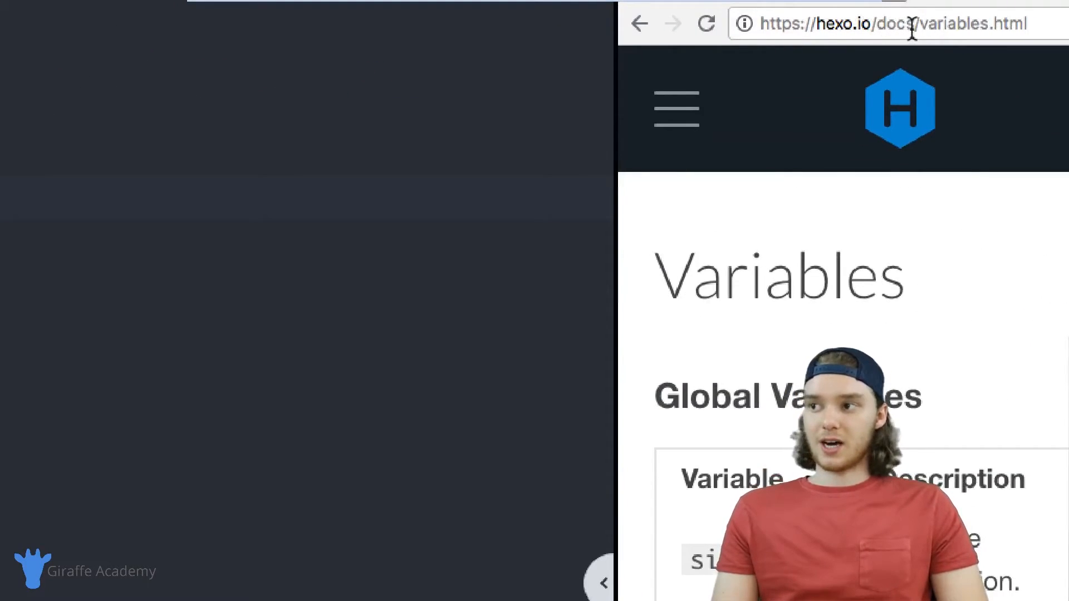
{"action": "mouse_move", "coordinate": [947, 31]}
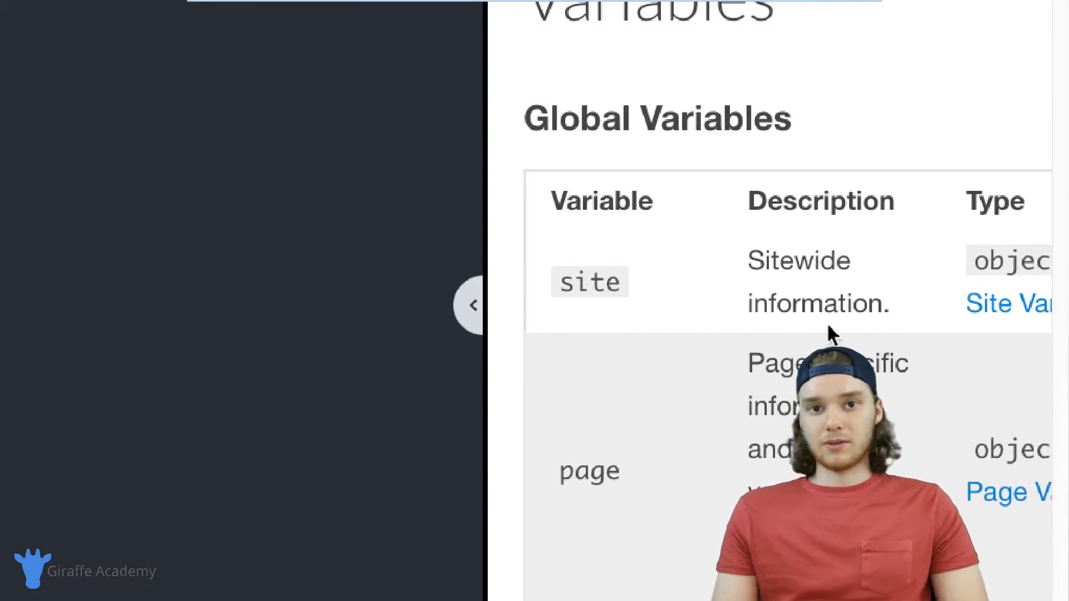
{"action": "mouse_move", "coordinate": [788, 350]}
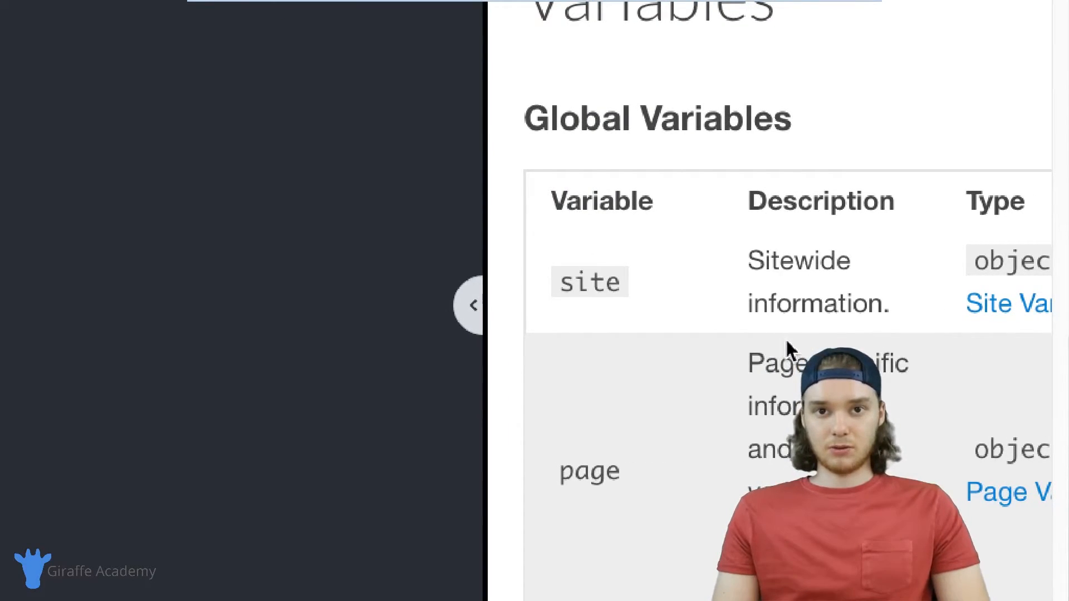
{"action": "scroll", "scroll_direction": "down", "scroll_amount": 3}
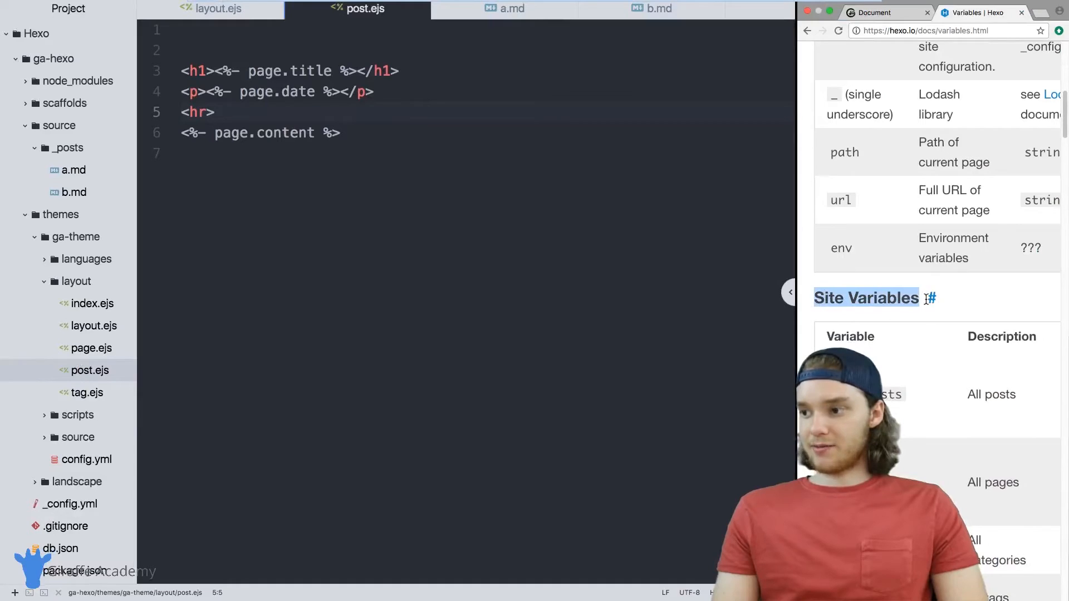
{"action": "scroll", "scroll_direction": "down", "scroll_amount": 3}
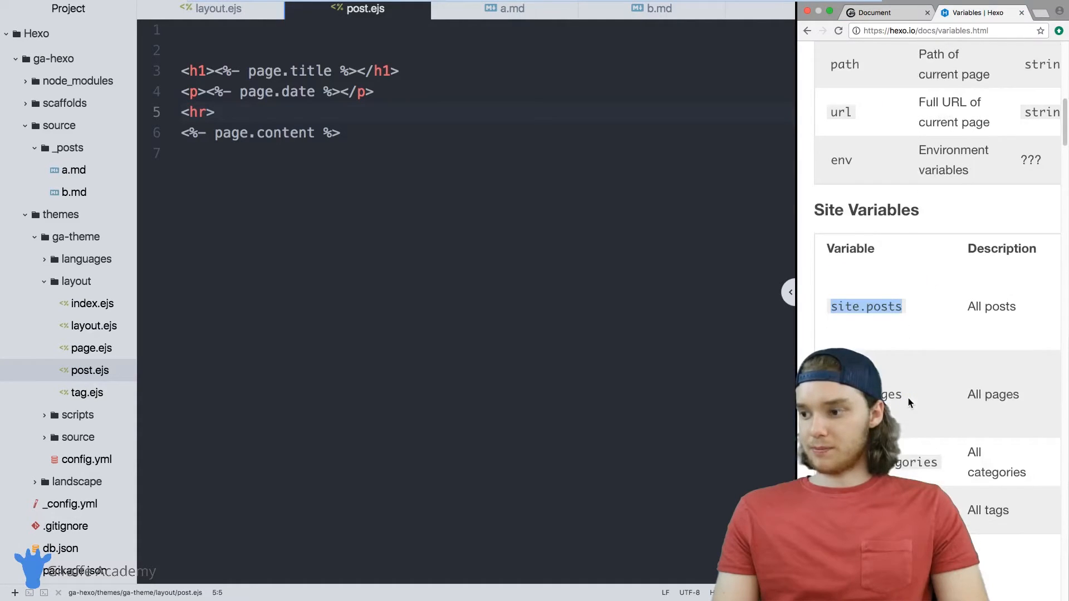
{"action": "scroll", "scroll_direction": "down", "scroll_amount": 3}
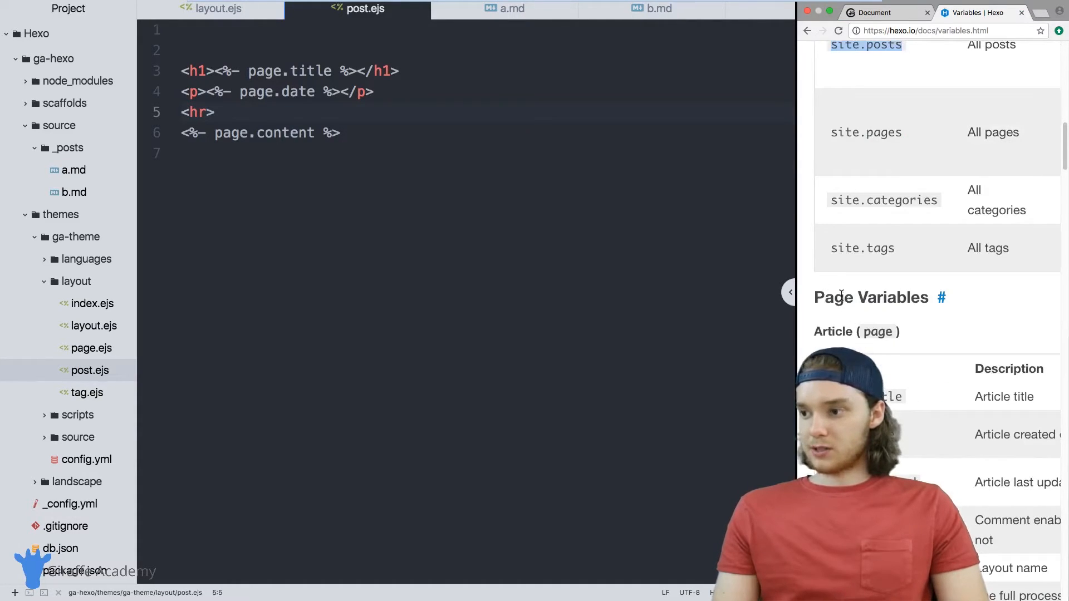
{"action": "scroll", "scroll_direction": "down", "scroll_amount": 3}
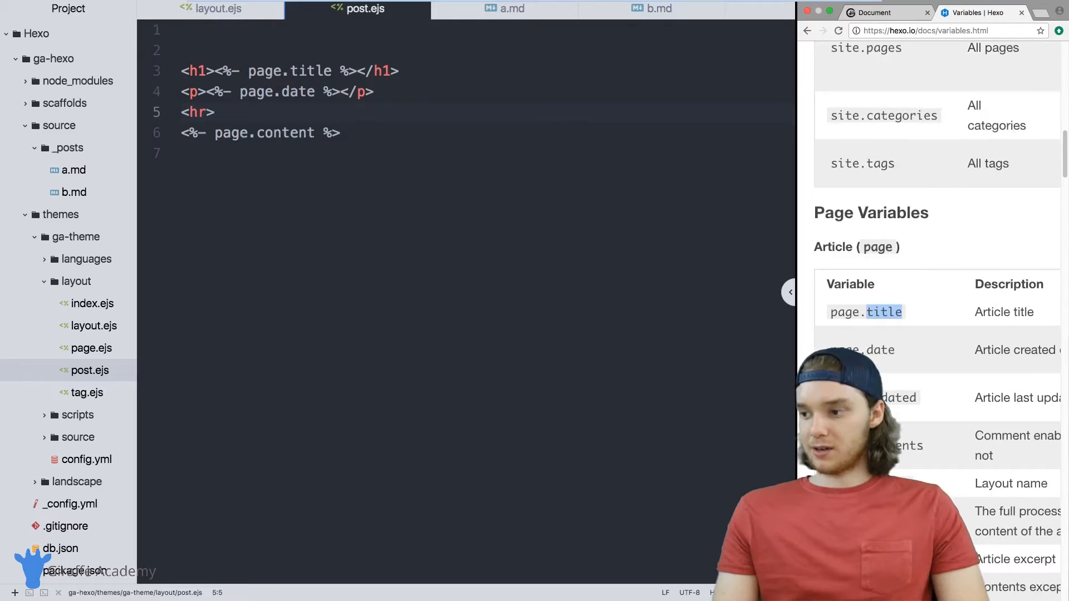
{"action": "scroll", "scroll_direction": "down", "scroll_amount": 3}
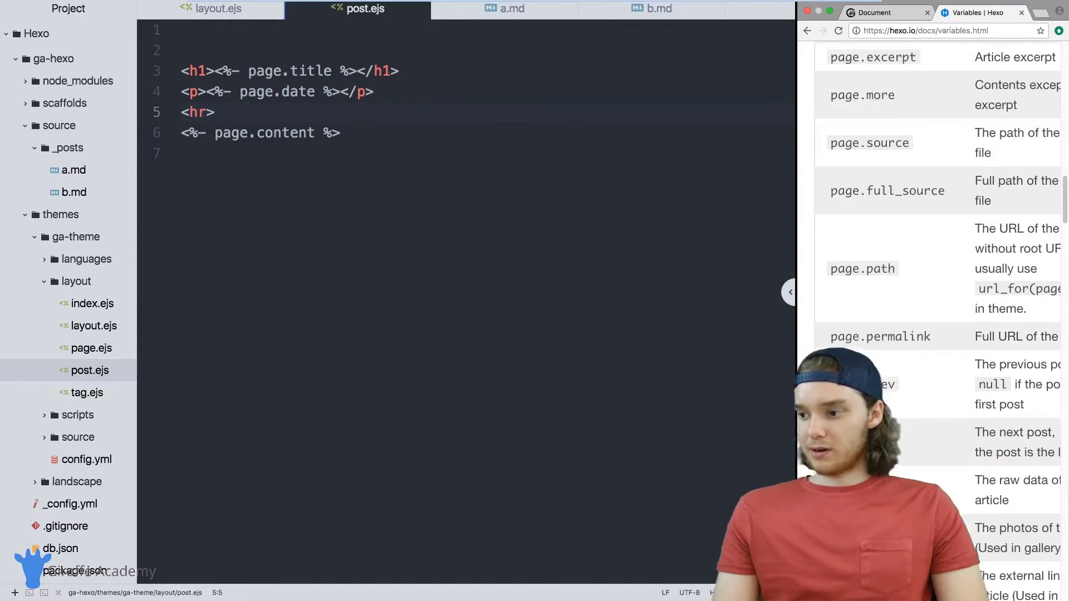
{"action": "scroll", "scroll_direction": "down", "scroll_amount": 3}
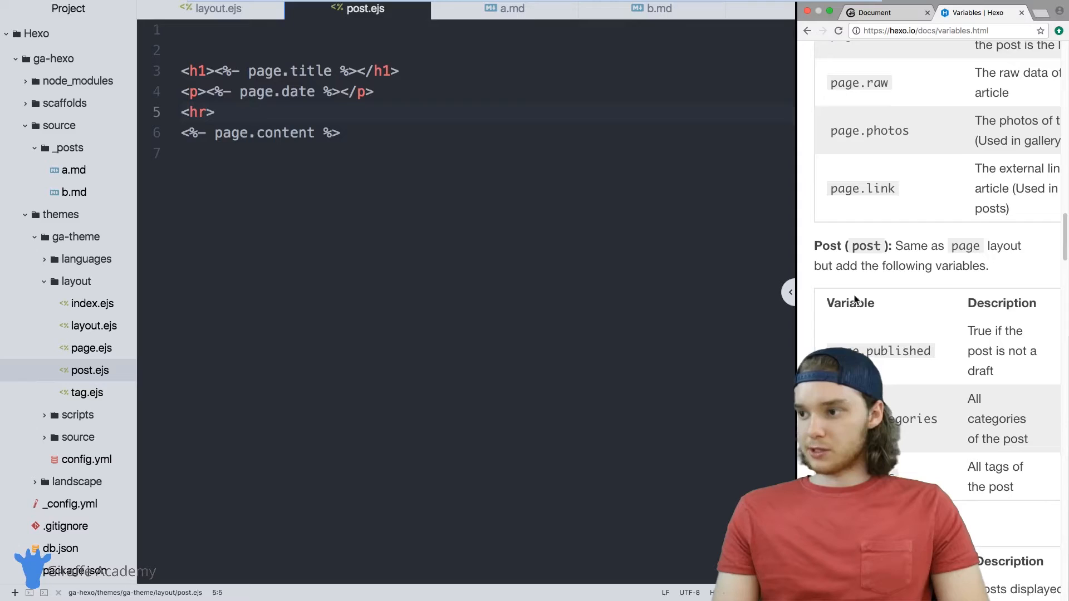
{"action": "scroll", "scroll_direction": "down", "scroll_amount": 3}
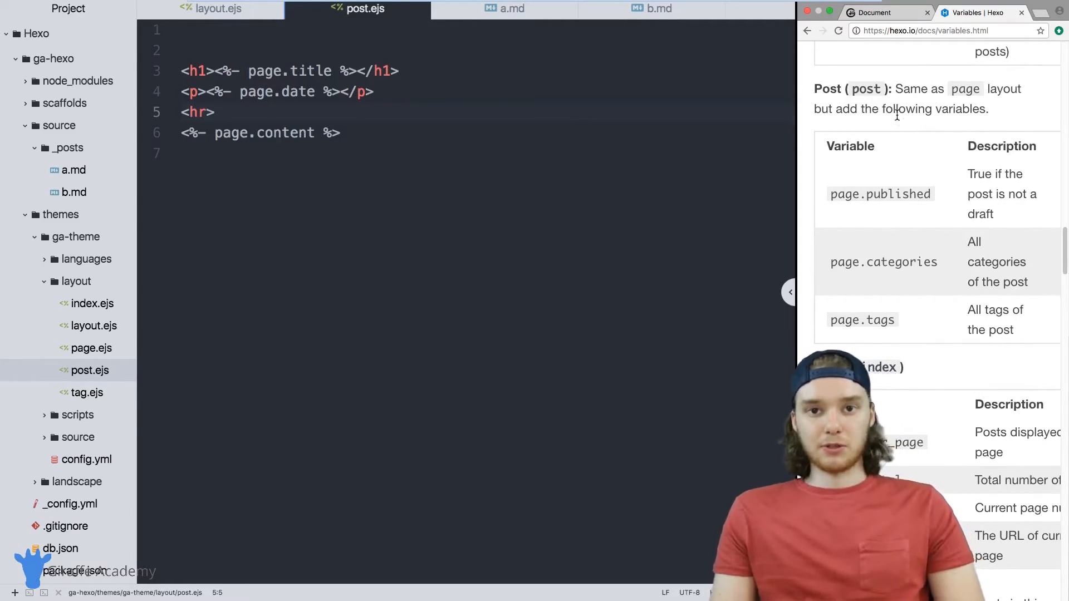
{"action": "mouse_move", "coordinate": [851, 140]}
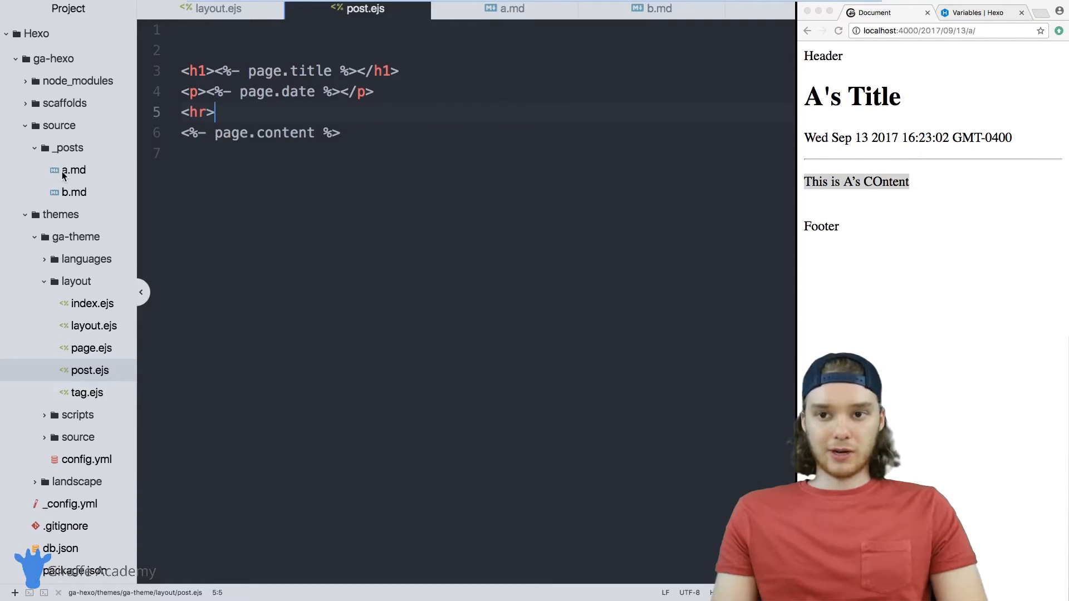
- Add author: "Mike" to a.md's front matter and author: "Steve" to b.md's
{"action": "left_click", "coordinate": [73, 170]}
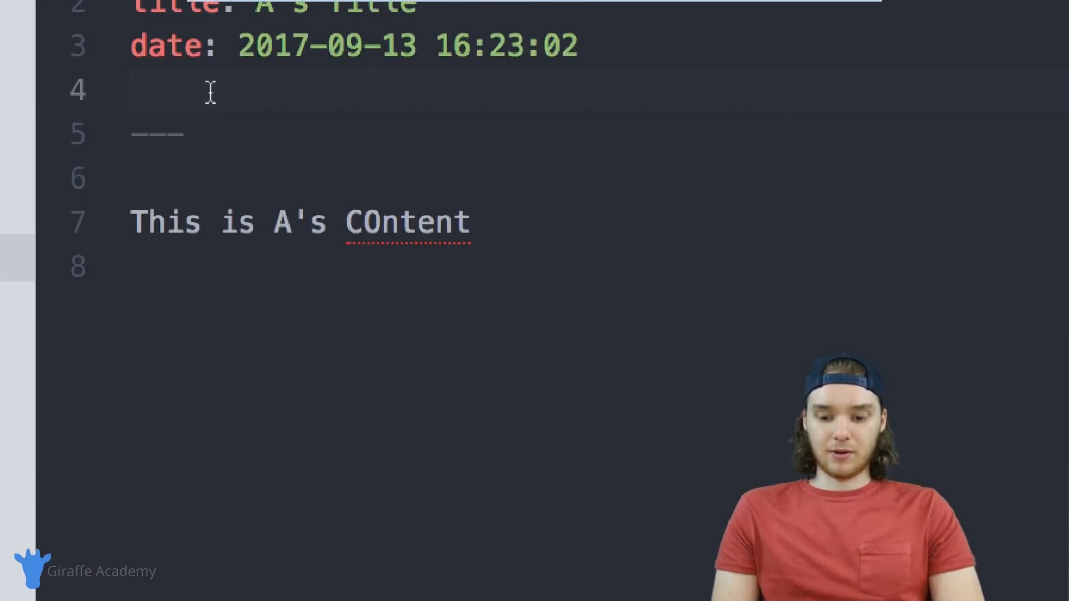
{"action": "type", "text": "aut"}
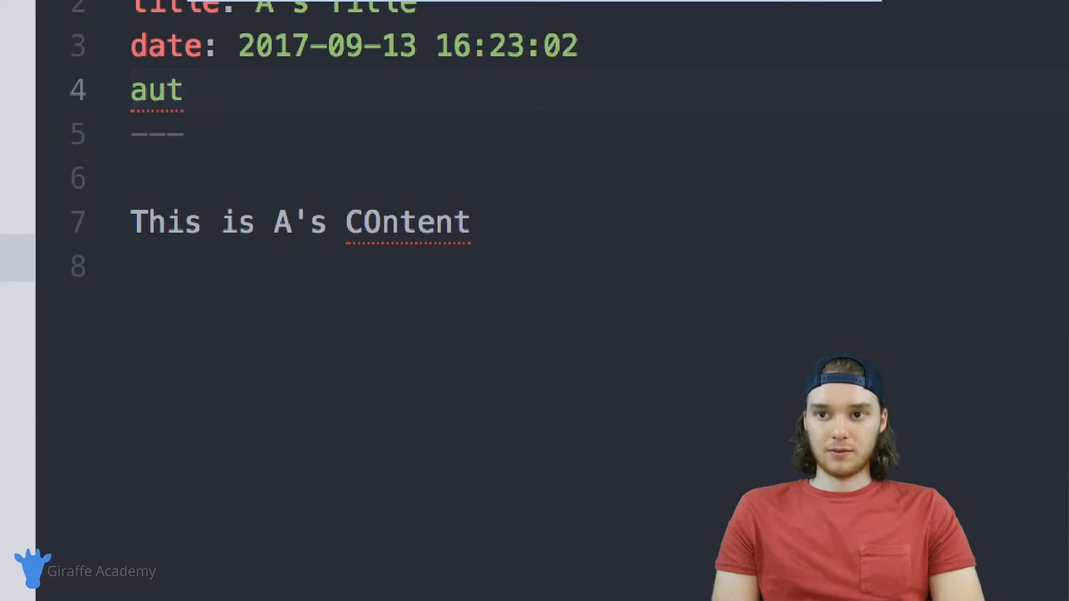
{"action": "type", "text": "hor: \"M\""}
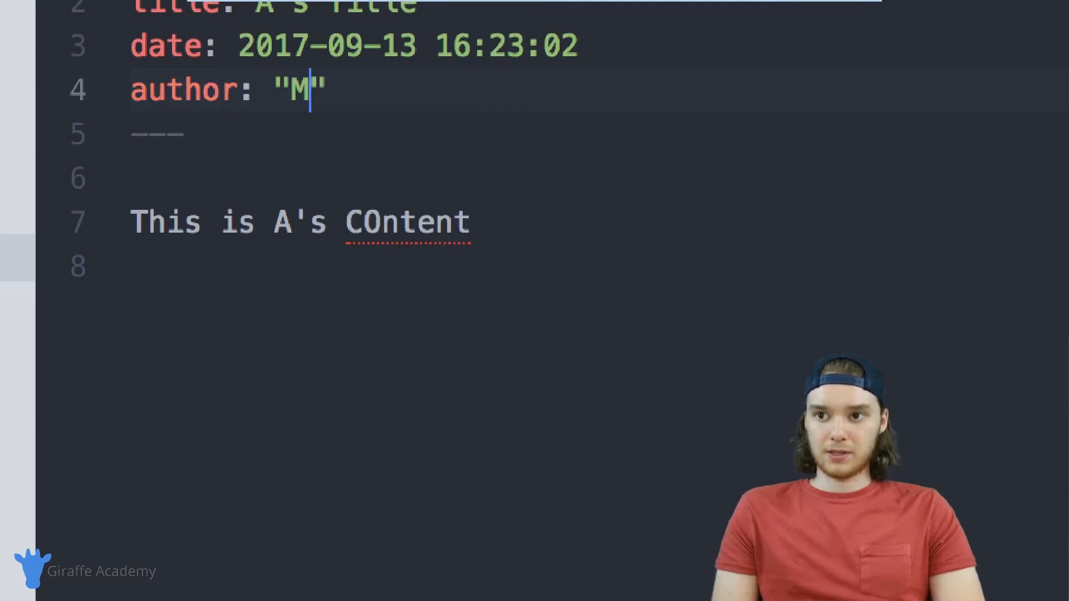
{"action": "type", "text": "ike"}
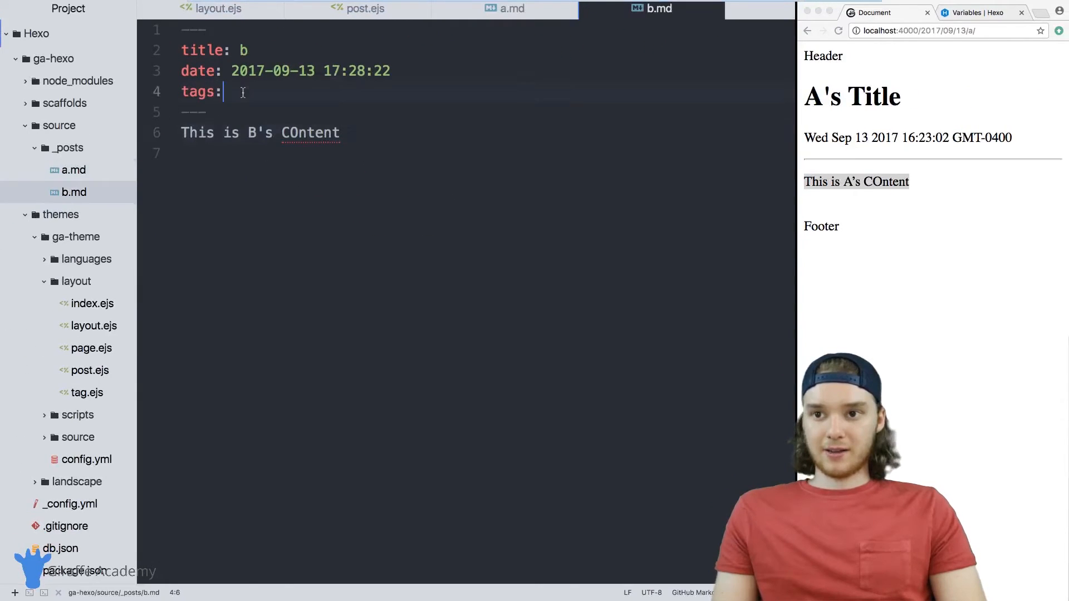
{"action": "type", "text": "au"}
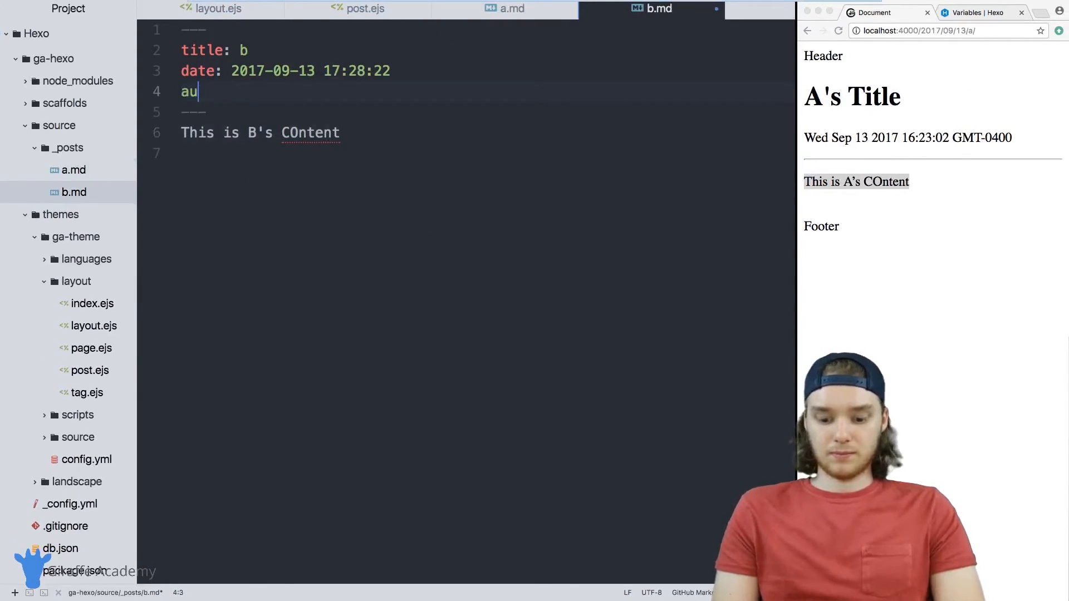
{"action": "type", "text": "thor: \""}
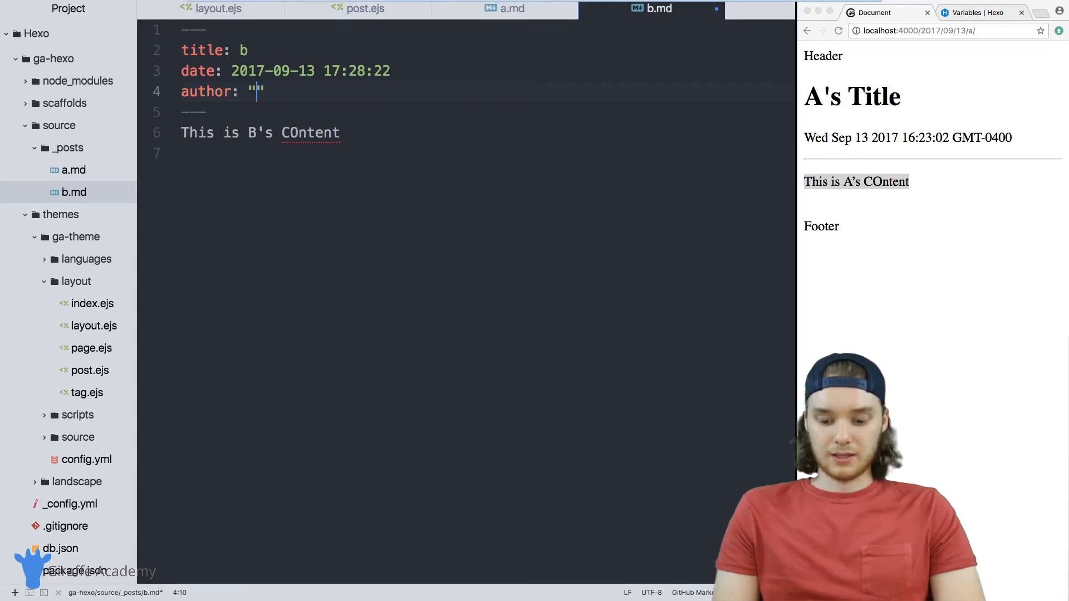
{"action": "type", "text": "Steve"}
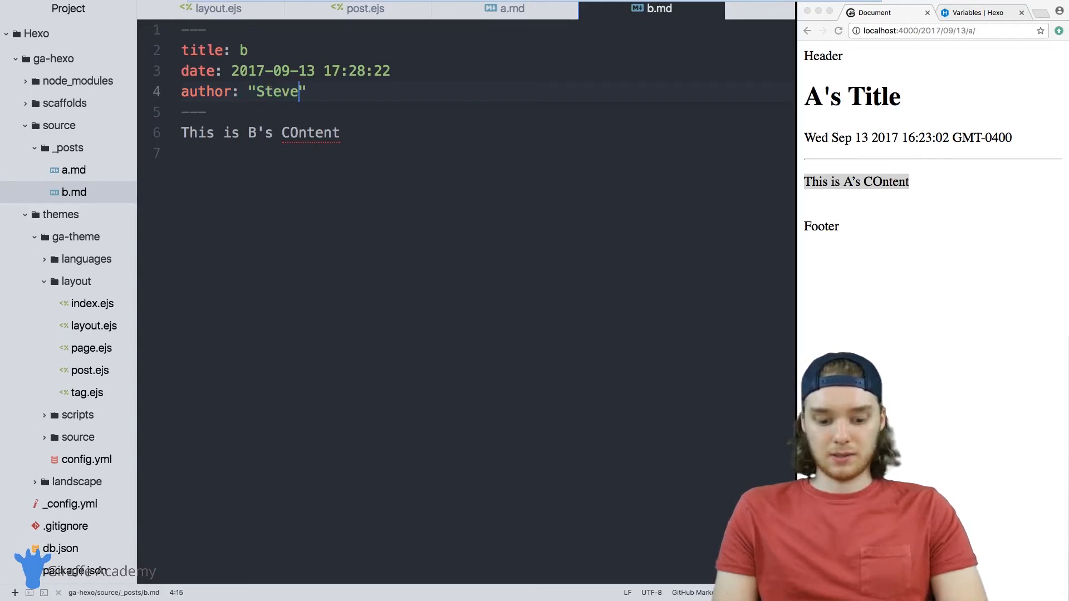
- Duplicate the date line as <%- page.author %> and reload the preview to show "Mike"
{"action": "left_click", "coordinate": [358, 9]}
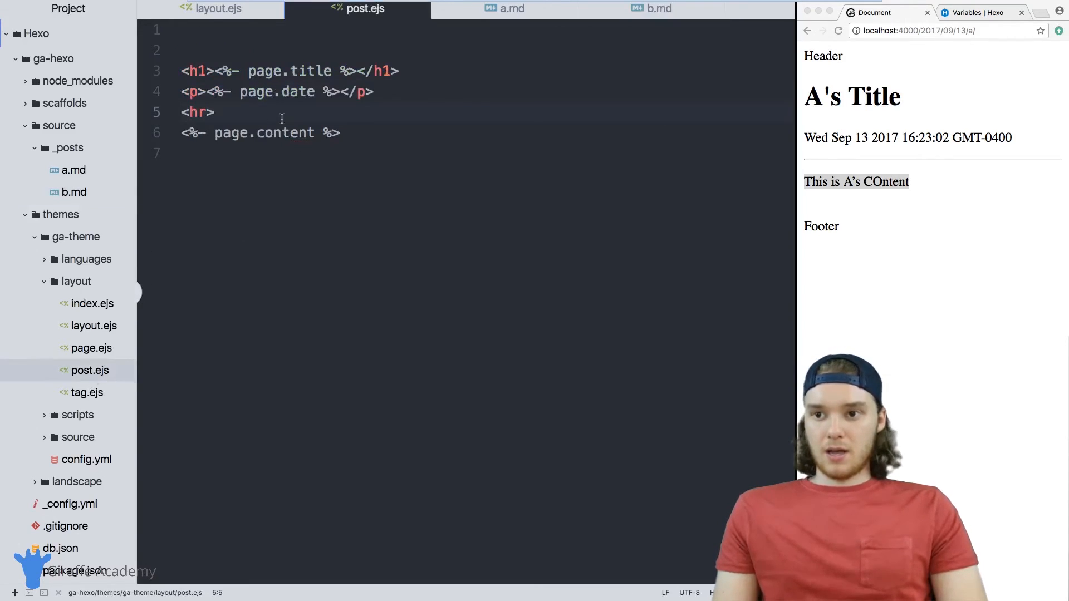
{"action": "key", "text": "enter"}
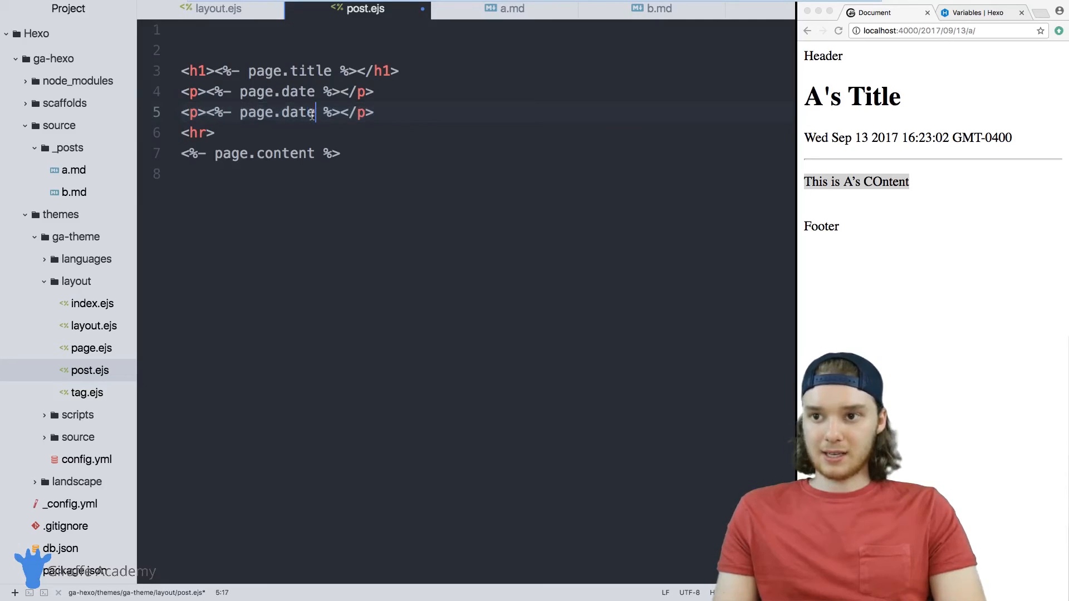
{"action": "type", "text": "author"}
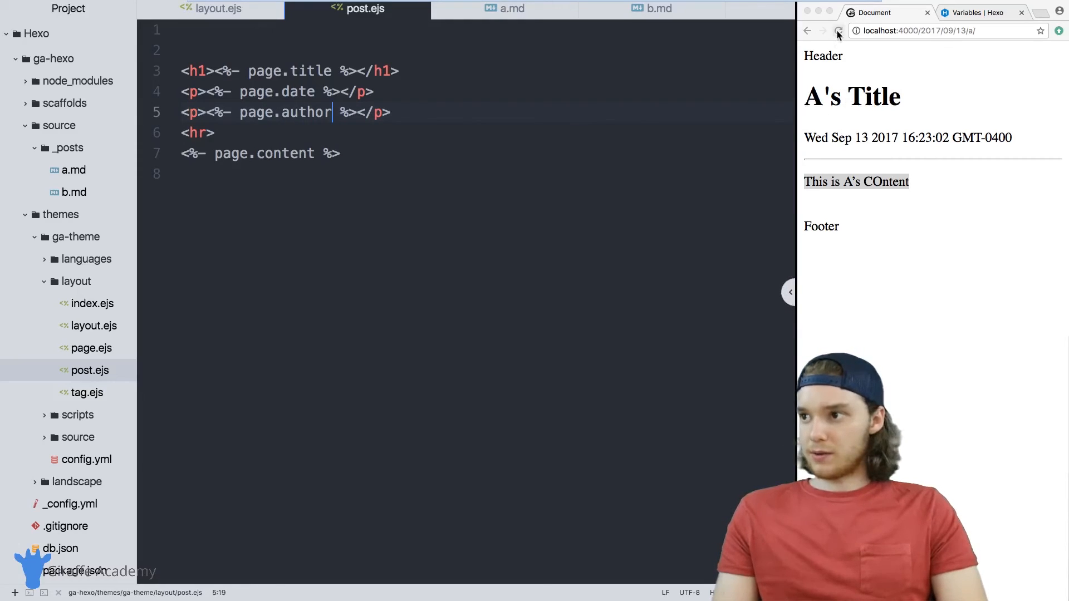
{"action": "left_click", "coordinate": [839, 31]}
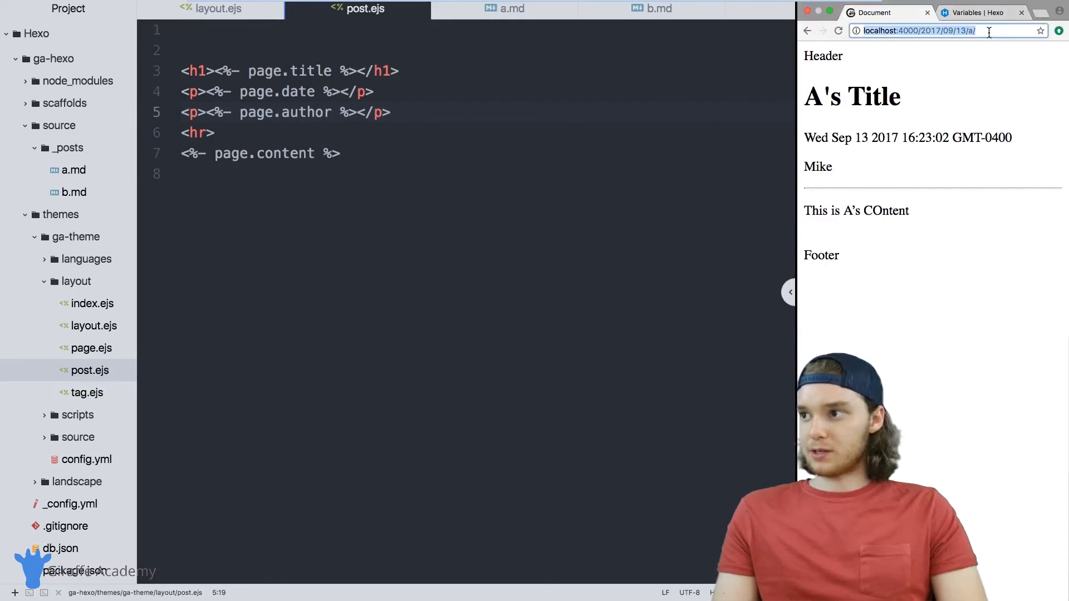